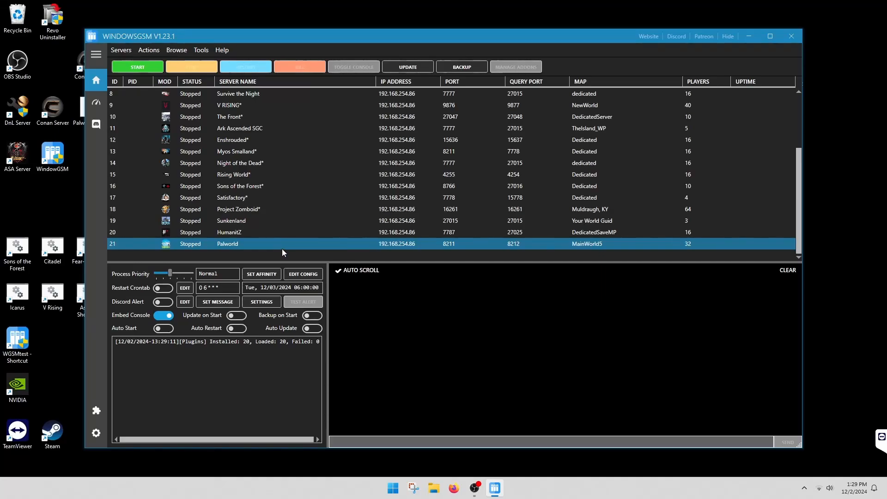
{"action": "mouse_move", "coordinate": [257, 247]}
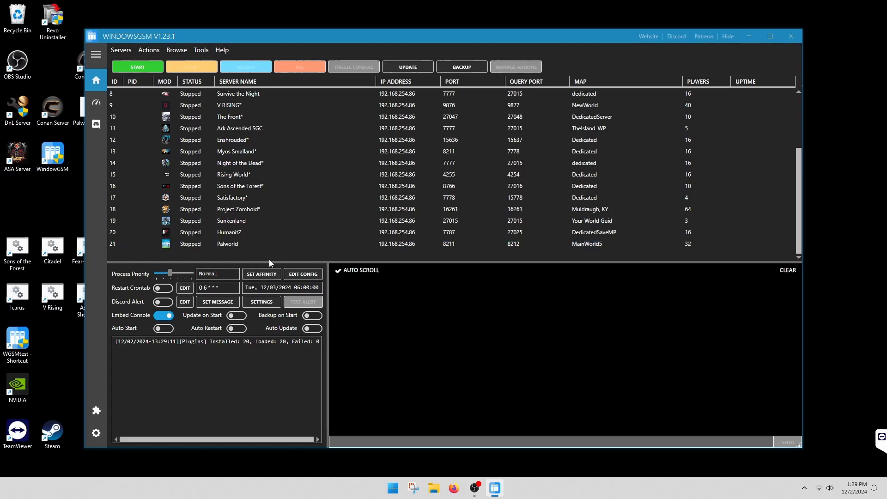
{"action": "mouse_move", "coordinate": [279, 253]}
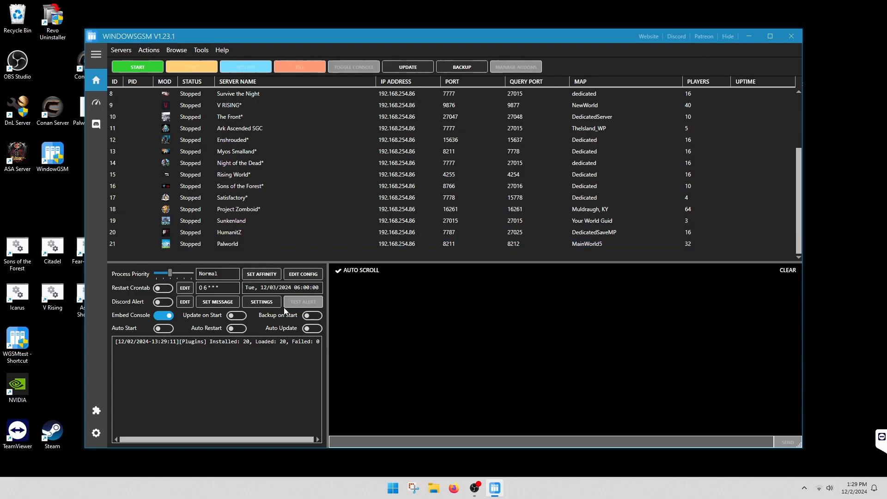
Select the Palworld server row (ID 21) in the server list, checking The Front entry on the way
{"action": "left_click", "coordinate": [244, 244]}
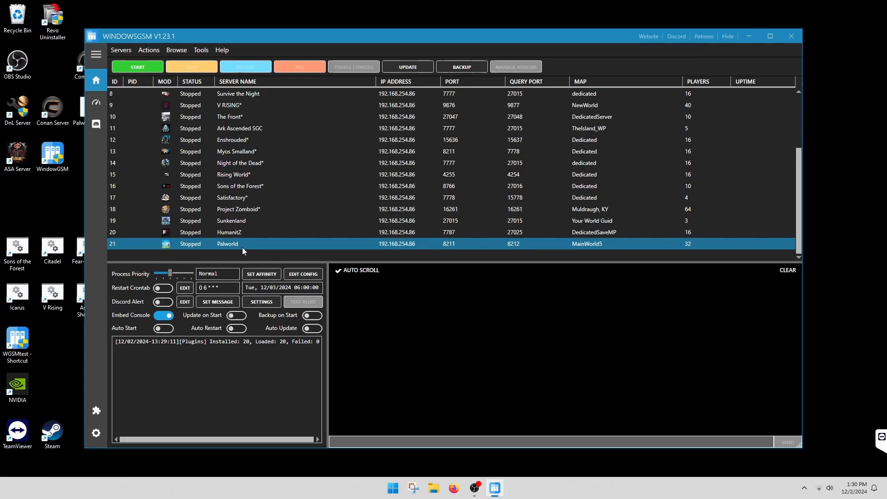
{"action": "mouse_move", "coordinate": [229, 253]}
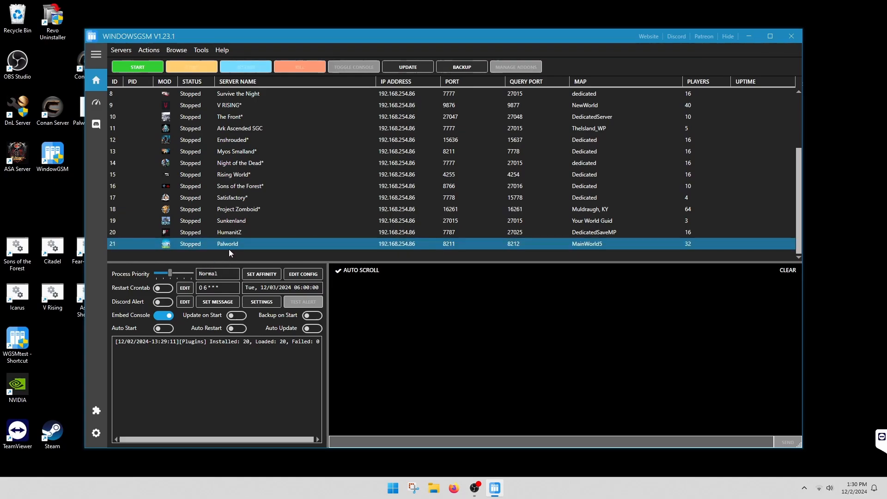
{"action": "mouse_move", "coordinate": [273, 250]}
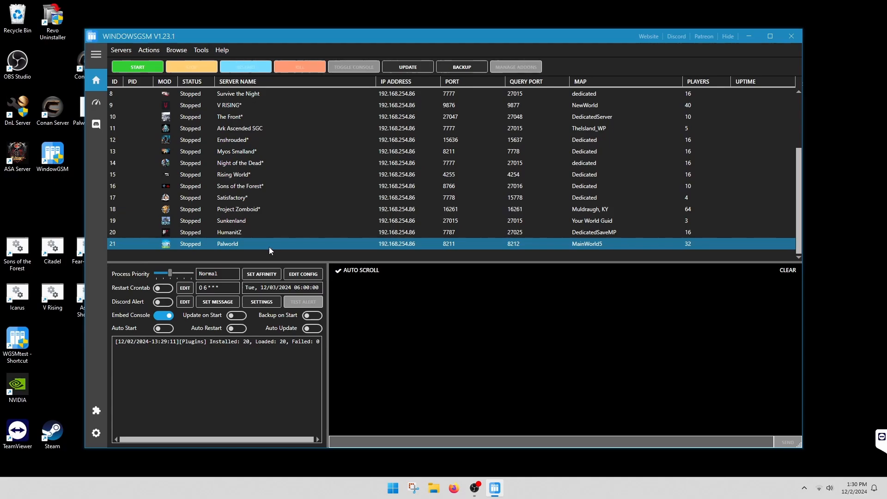
{"action": "mouse_move", "coordinate": [268, 247]}
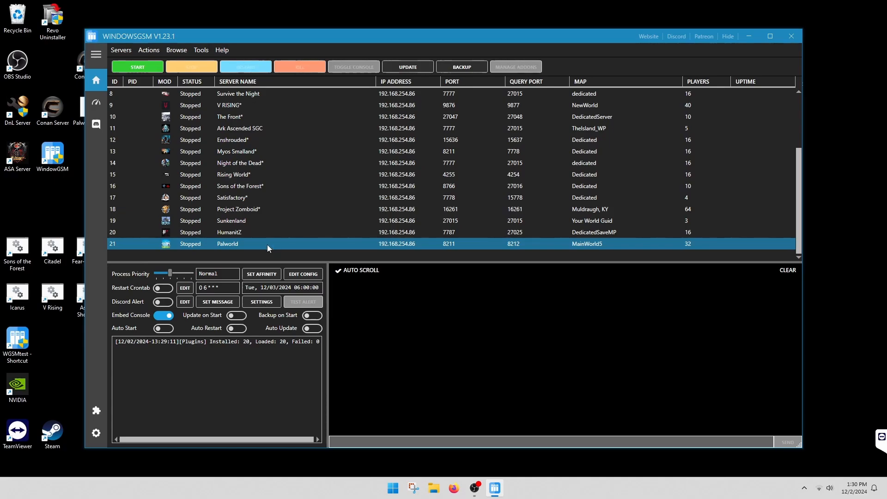
{"action": "left_click", "coordinate": [229, 117]}
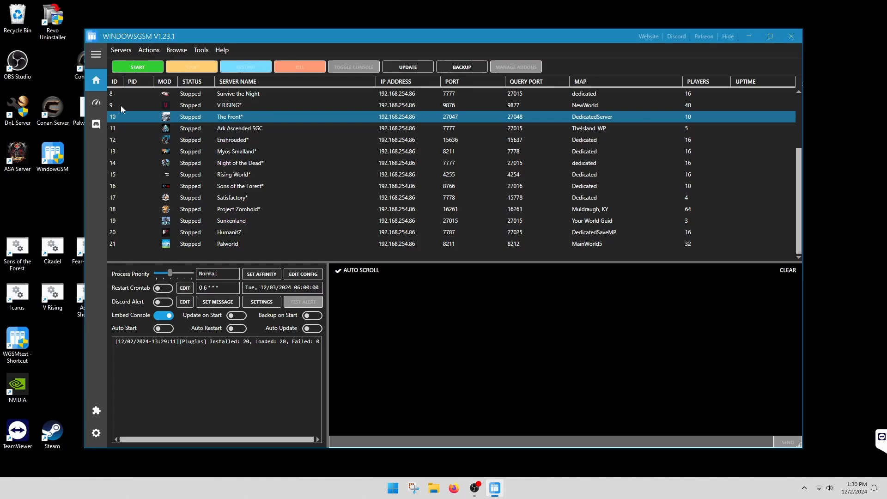
{"action": "left_click", "coordinate": [227, 244]}
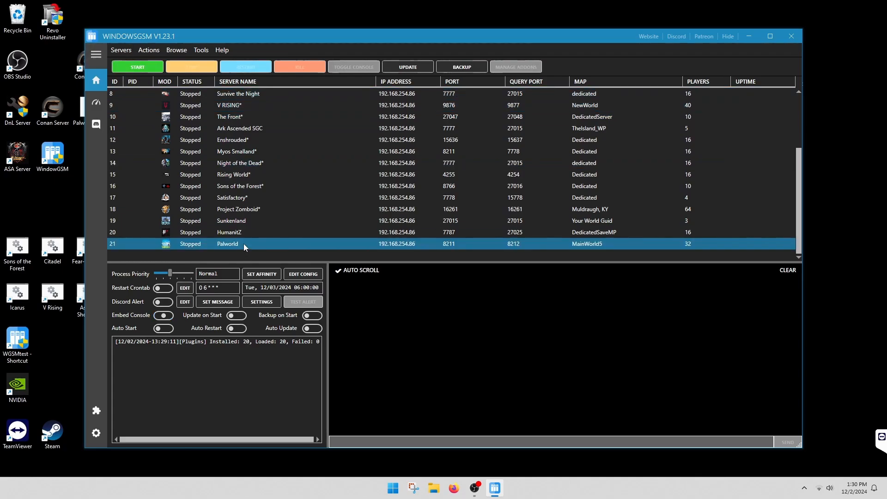
Start the Palworld server and show its console window reporting port 8211
{"action": "left_click", "coordinate": [136, 67]}
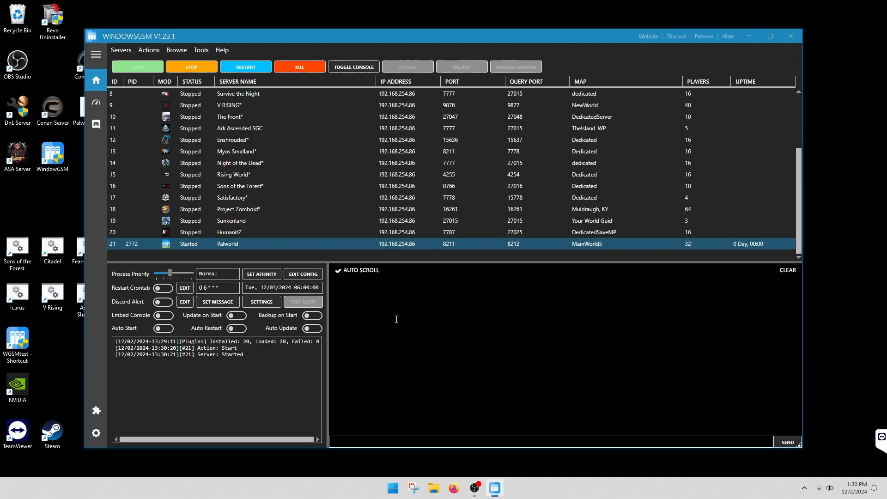
{"action": "mouse_move", "coordinate": [259, 364]}
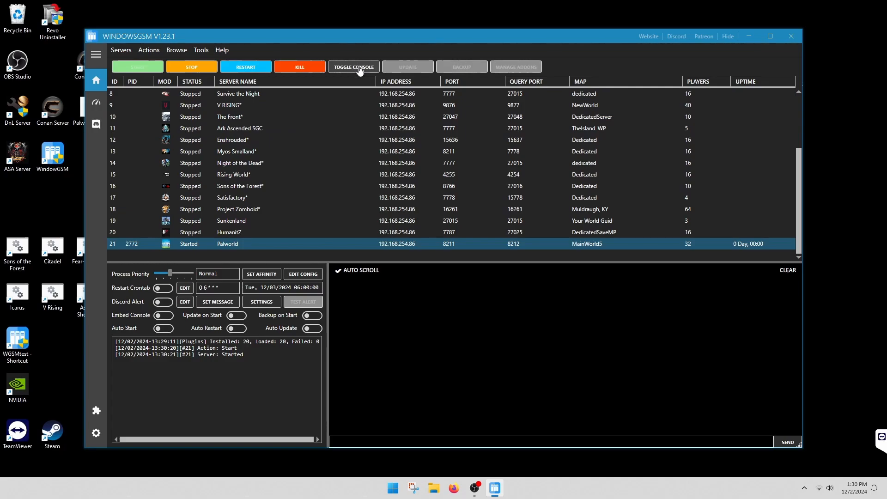
{"action": "left_click", "coordinate": [353, 66]}
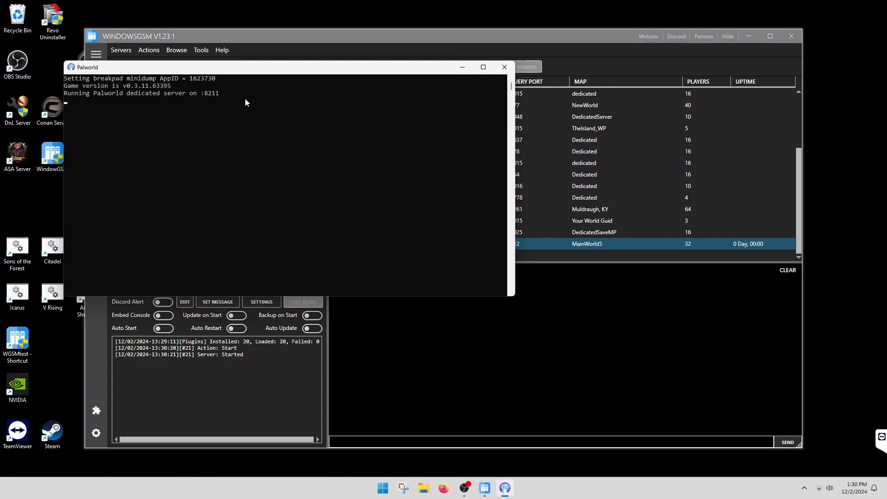
{"action": "mouse_move", "coordinate": [281, 112]}
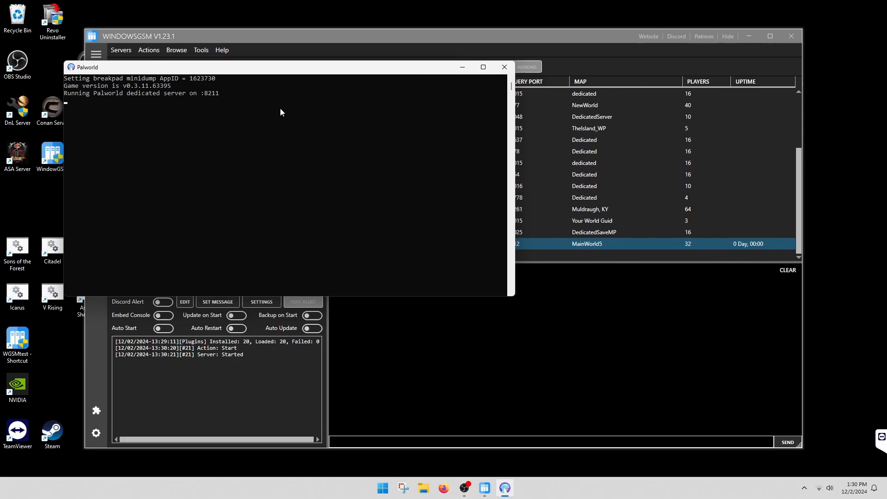
{"action": "mouse_move", "coordinate": [279, 117]}
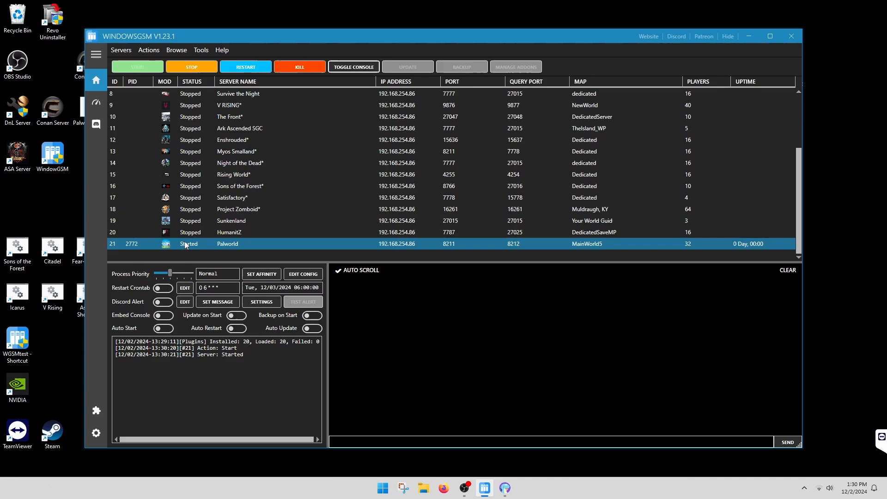
{"action": "mouse_move", "coordinate": [292, 245]}
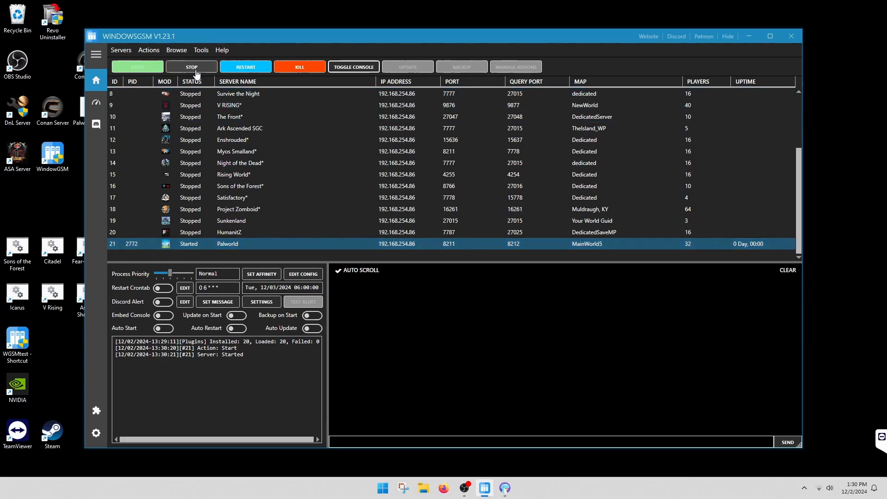
Stop the Palworld server and bring up its Edit WindowsGSM.cfg settings panel
{"action": "left_click", "coordinate": [191, 67]}
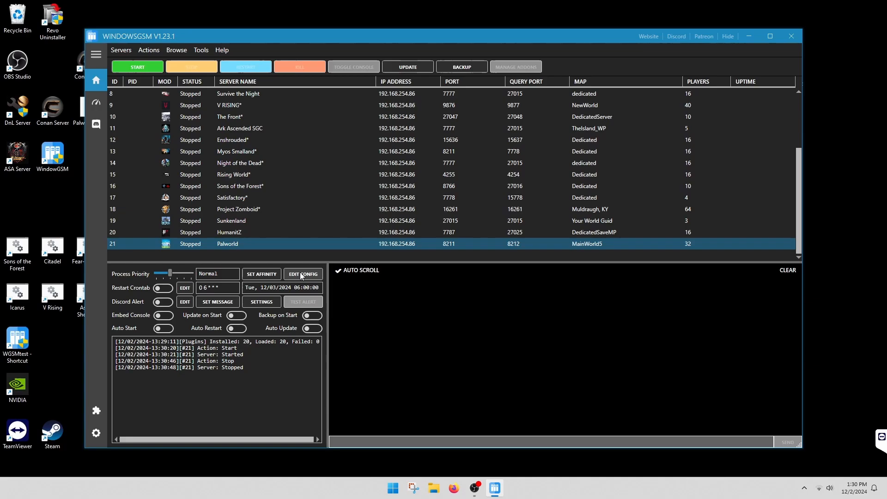
{"action": "left_click", "coordinate": [303, 274]}
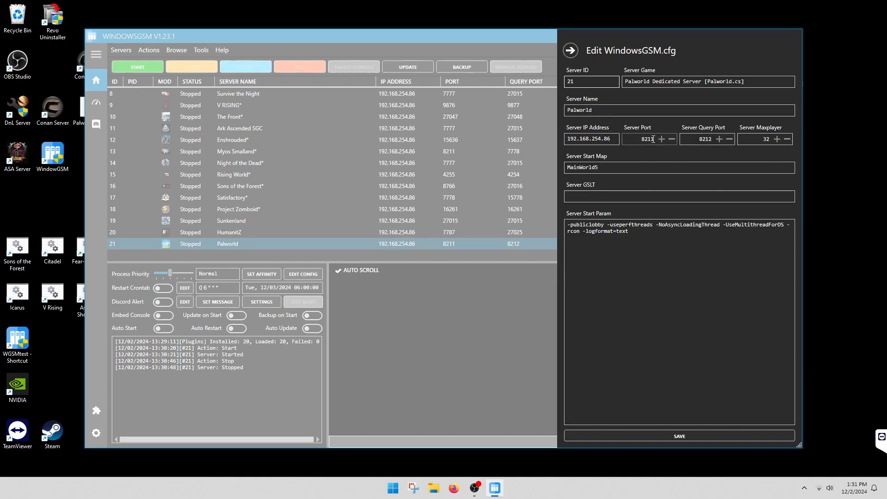
{"action": "mouse_move", "coordinate": [678, 124]}
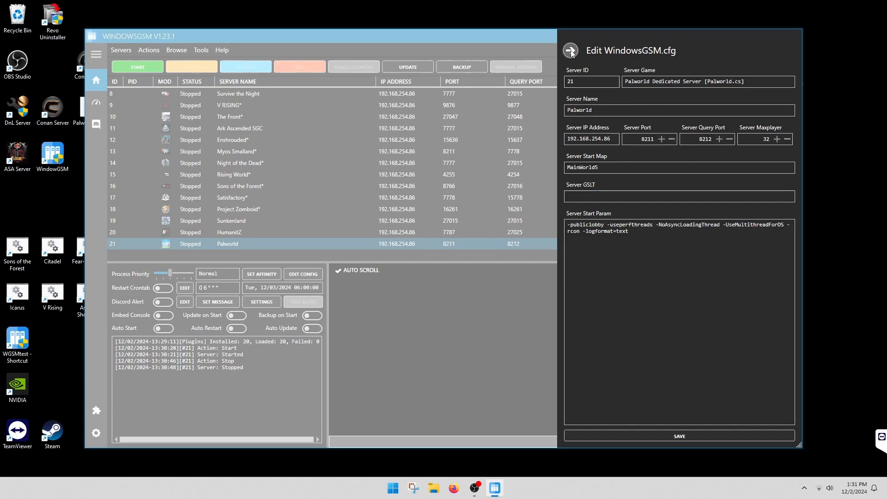
Browse to the Palworld server's files folder from WindowsGSM
{"action": "left_click", "coordinate": [175, 50]}
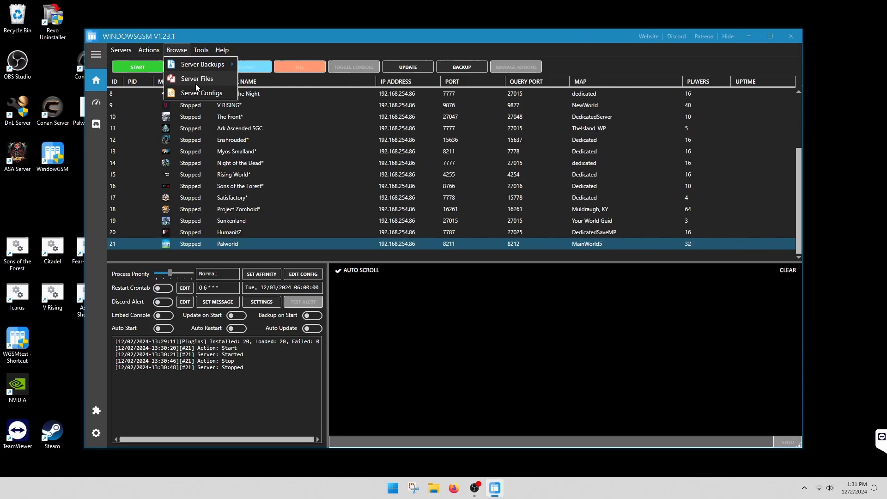
{"action": "mouse_move", "coordinate": [203, 81]}
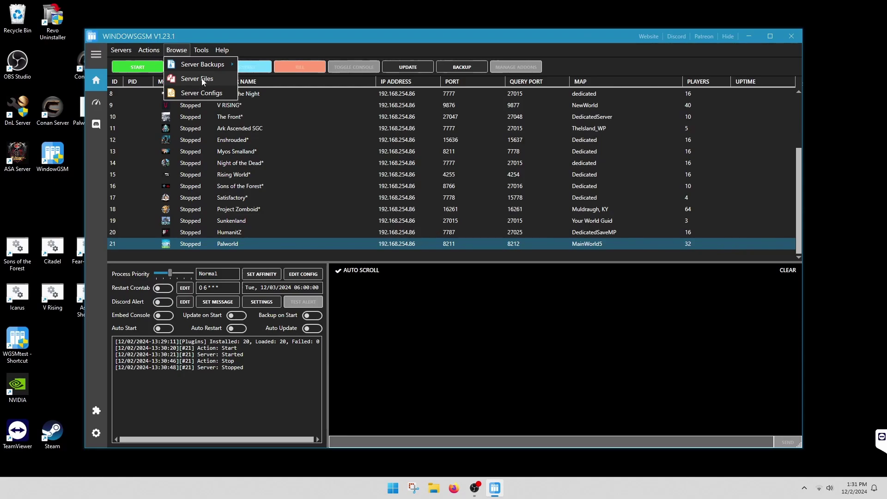
{"action": "left_click", "coordinate": [196, 79]}
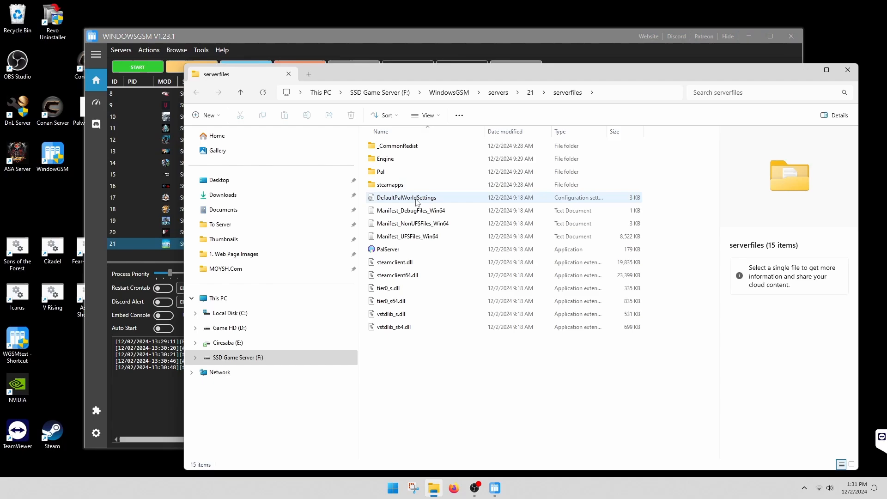
{"action": "left_click", "coordinate": [407, 197]}
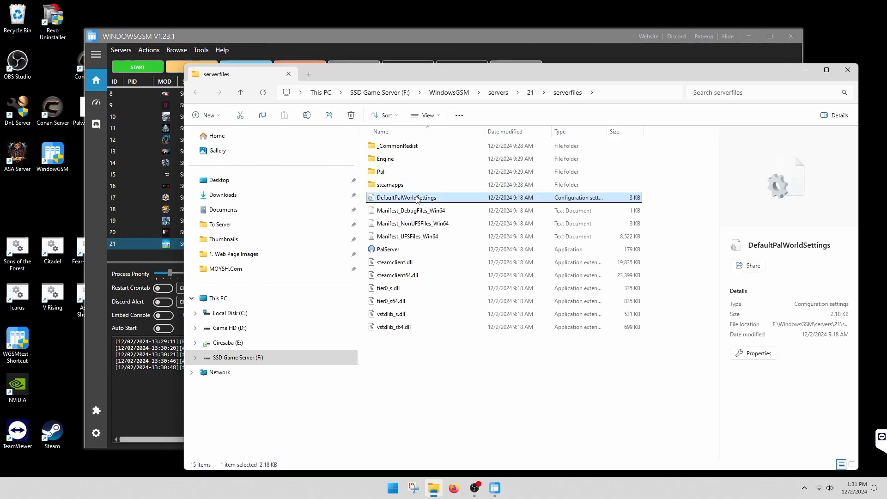
{"action": "mouse_move", "coordinate": [396, 174]}
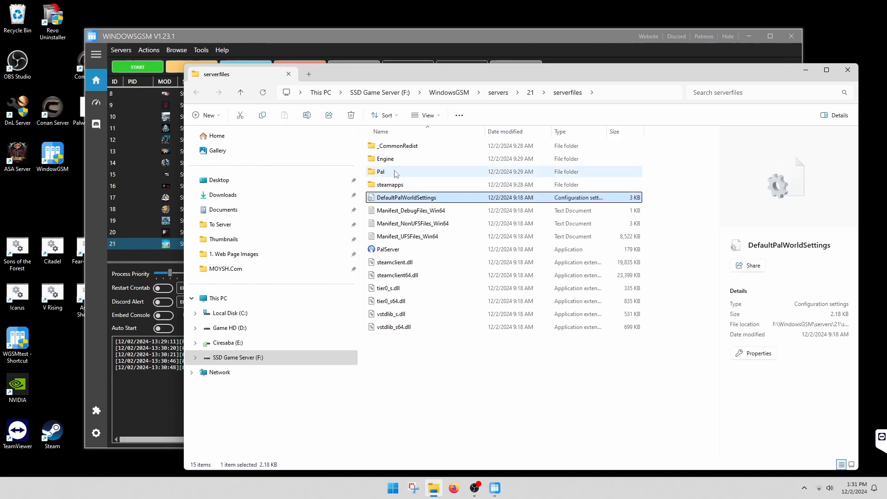
Navigate into Pal > Saved > Config > WindowsServer to reach the server config files
{"action": "double_click", "coordinate": [381, 172]}
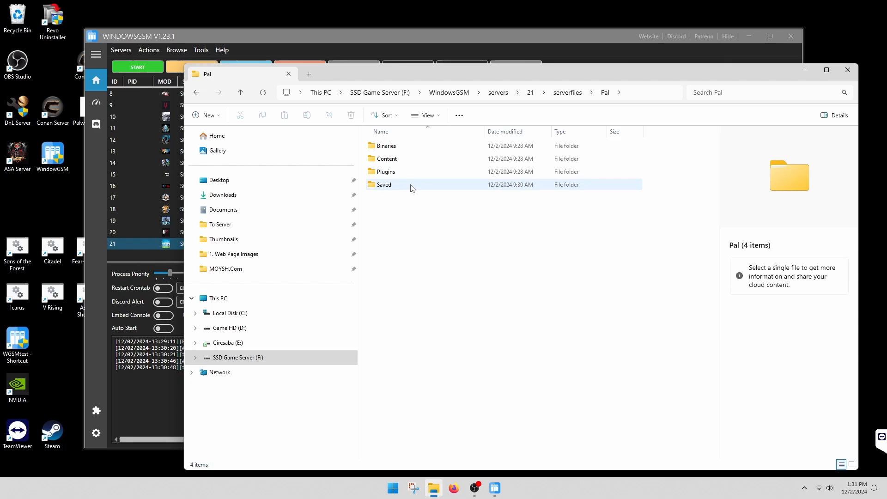
{"action": "double_click", "coordinate": [383, 184]}
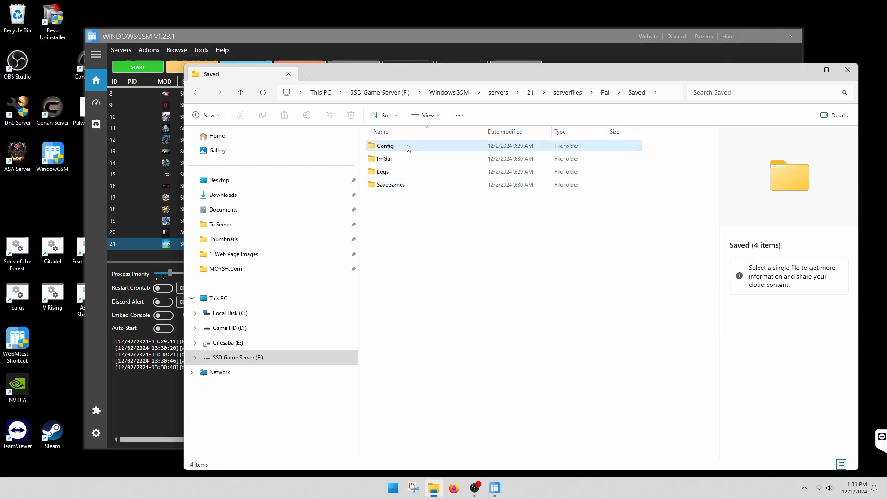
{"action": "double_click", "coordinate": [387, 146]}
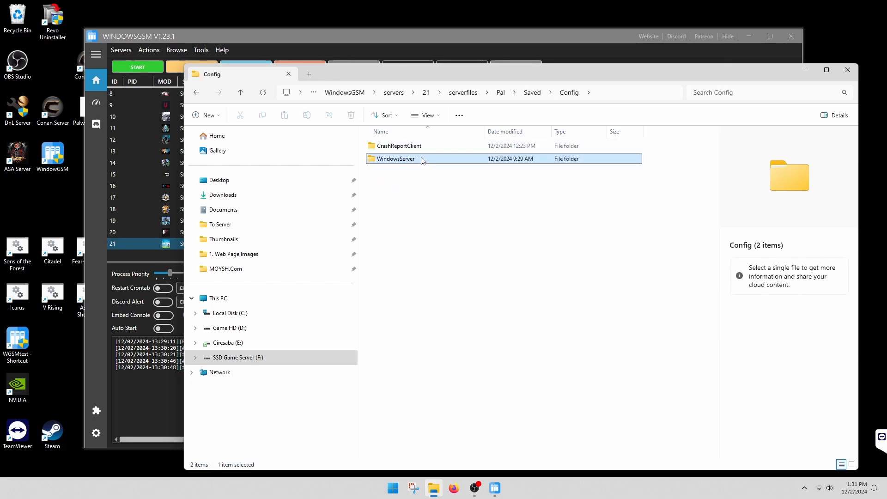
{"action": "double_click", "coordinate": [395, 159]}
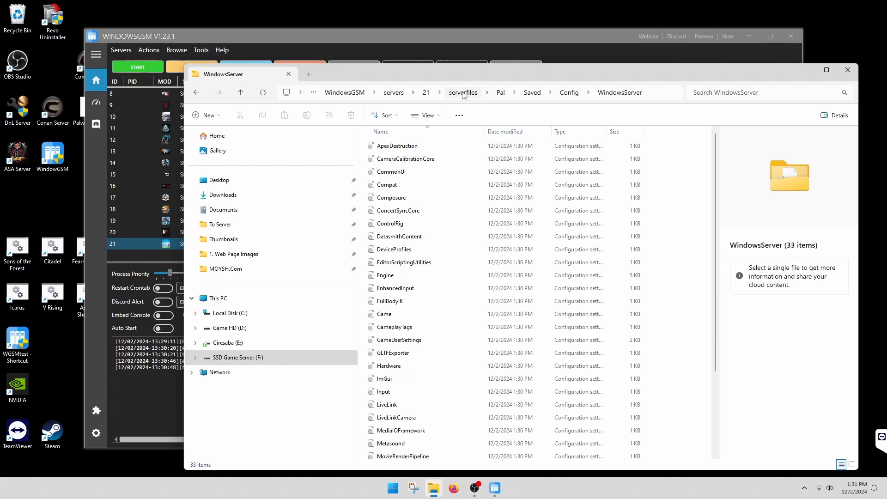
{"action": "mouse_move", "coordinate": [611, 94]}
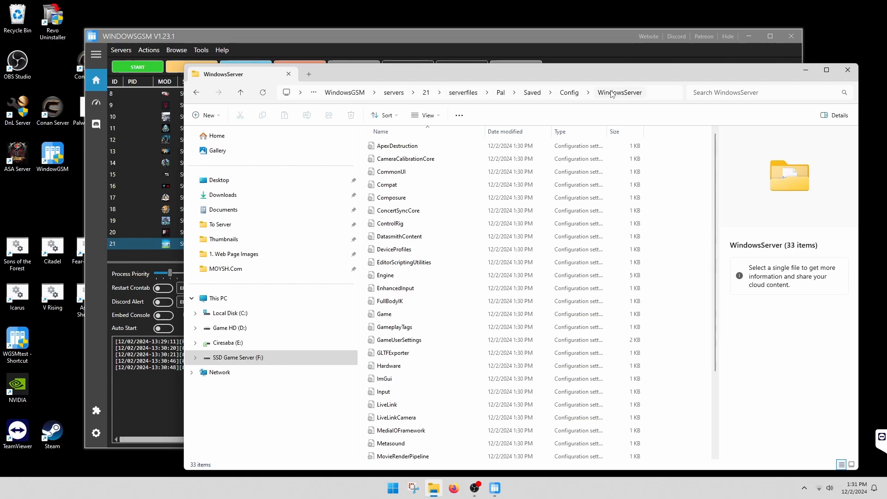
Locate and open the PalWorldSettings.ini file in the WindowsServer folder
{"action": "scroll", "scroll_direction": "down", "scroll_amount": 3}
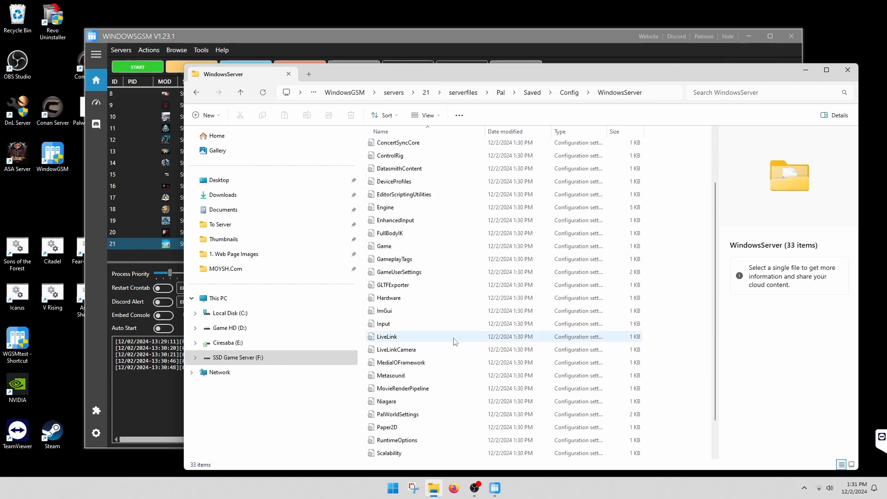
{"action": "scroll", "scroll_direction": "down", "scroll_amount": 3}
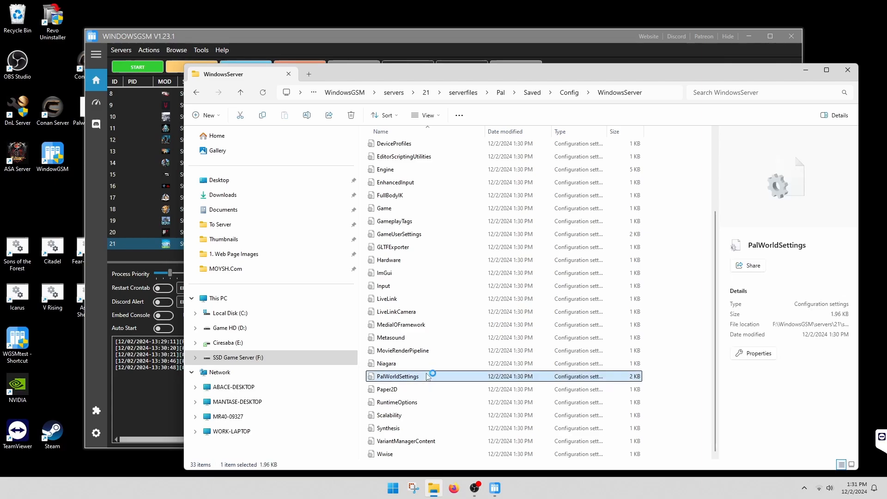
{"action": "double_click", "coordinate": [398, 376]}
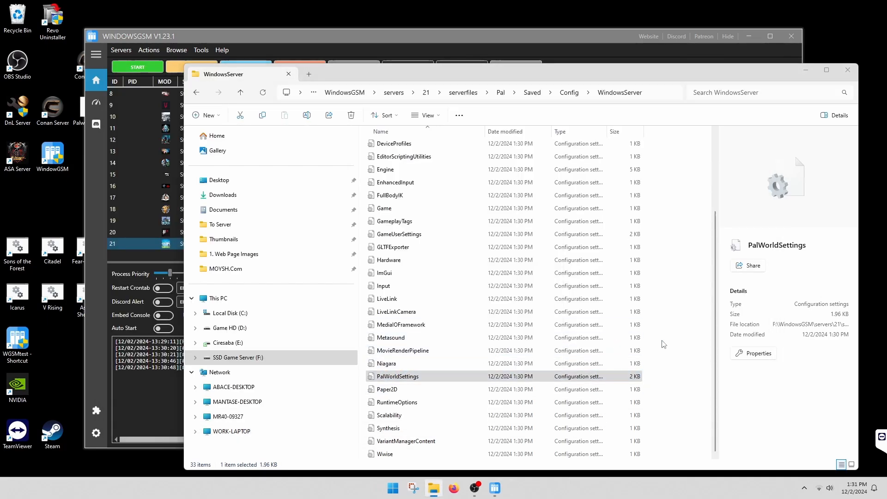
{"action": "double_click", "coordinate": [397, 376]}
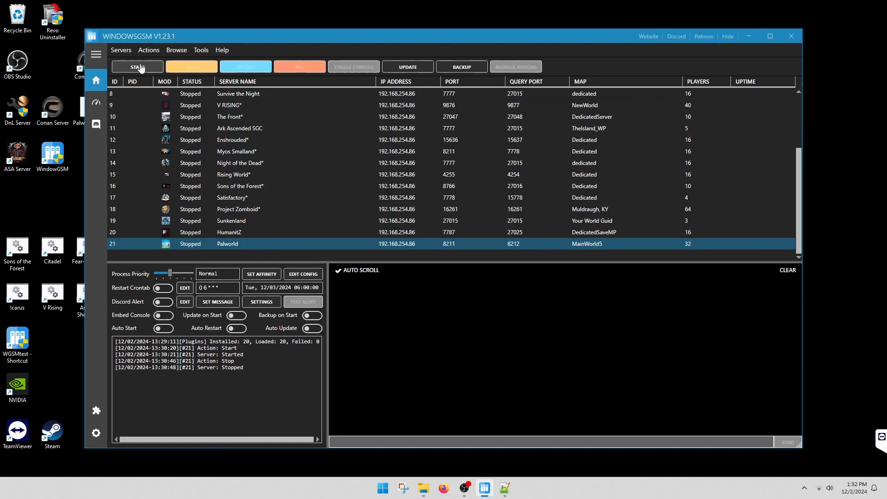
Start the Palworld server again so it shows Started with a process id and uptime
{"action": "left_click", "coordinate": [137, 66]}
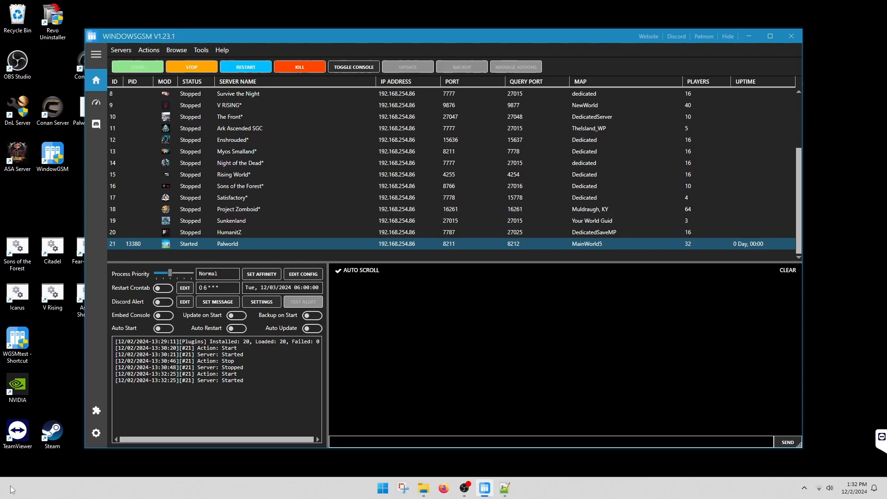
{"action": "mouse_move", "coordinate": [277, 475]}
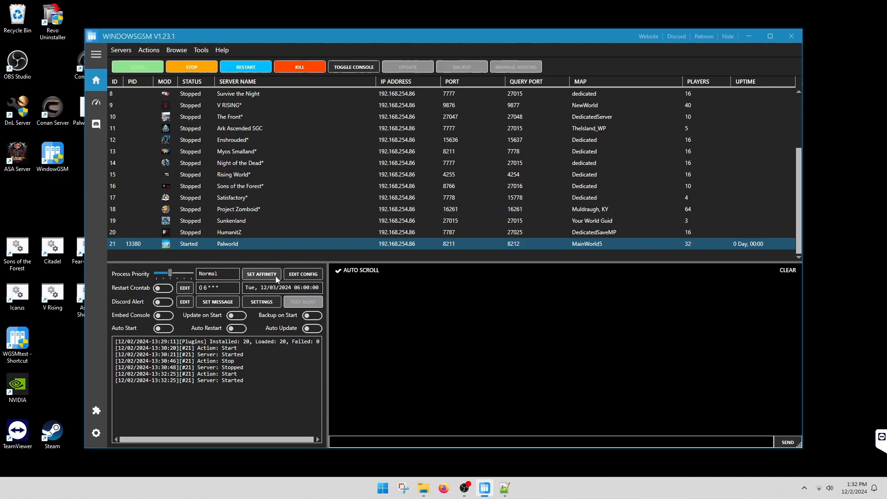
{"action": "left_click", "coordinate": [303, 274]}
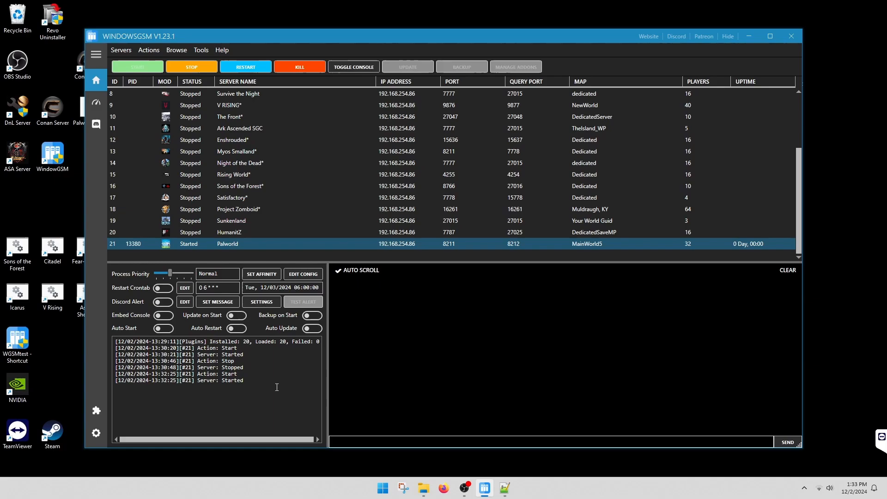
{"action": "mouse_move", "coordinate": [16, 386]}
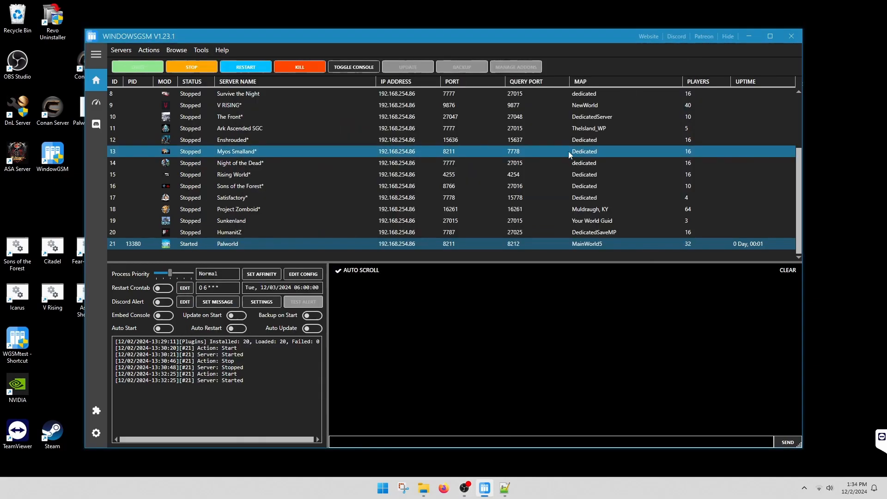
{"action": "left_click", "coordinate": [227, 244]}
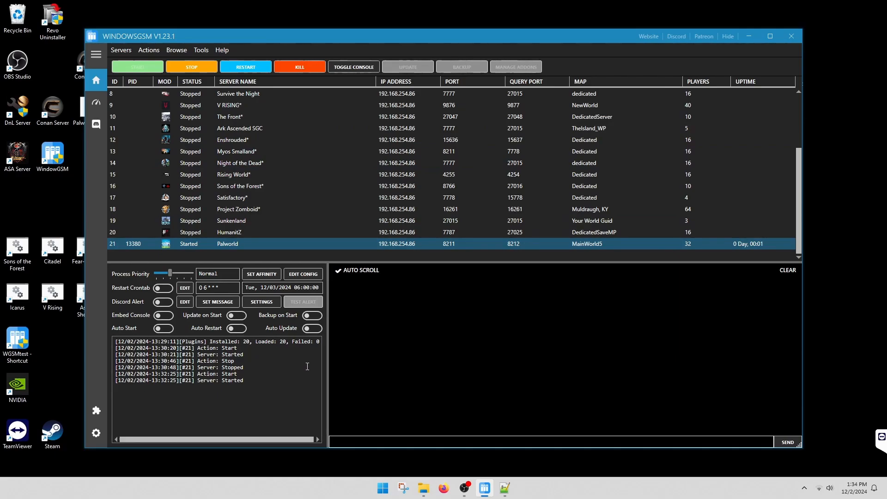
{"action": "mouse_move", "coordinate": [309, 362]}
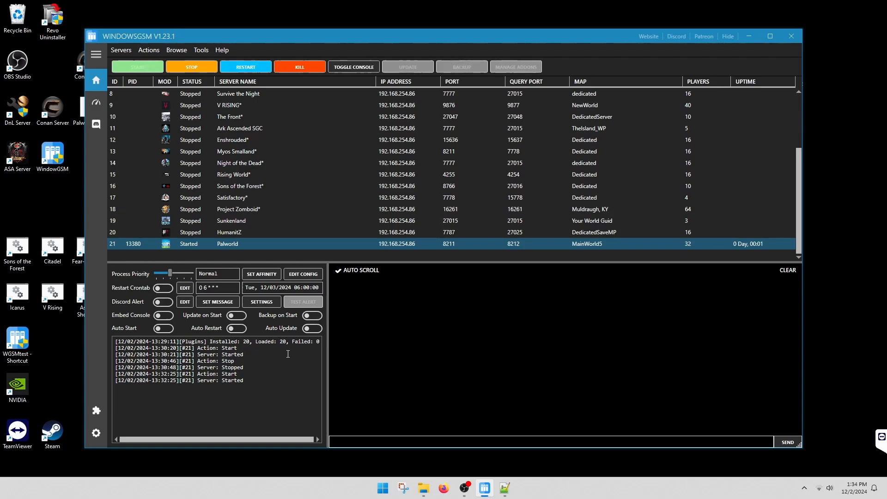
{"action": "mouse_move", "coordinate": [284, 350]}
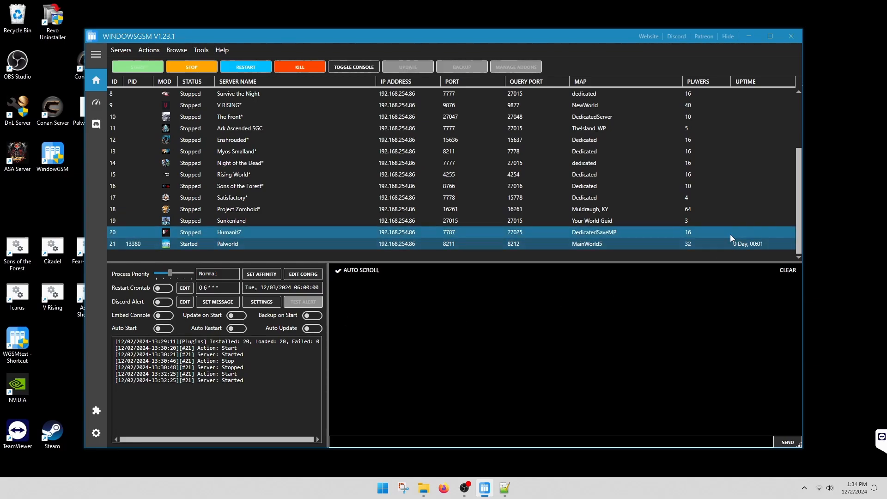
{"action": "left_click", "coordinate": [228, 244]}
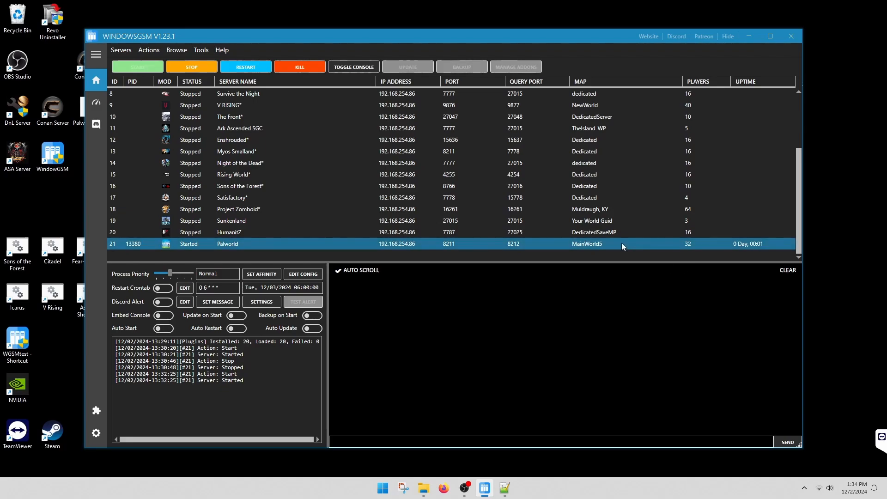
{"action": "left_click", "coordinate": [544, 232]}
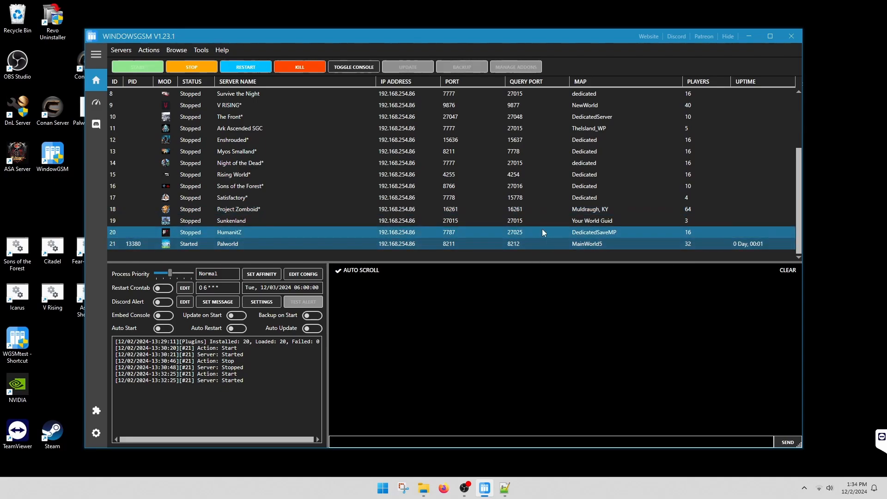
{"action": "left_click", "coordinate": [227, 244]}
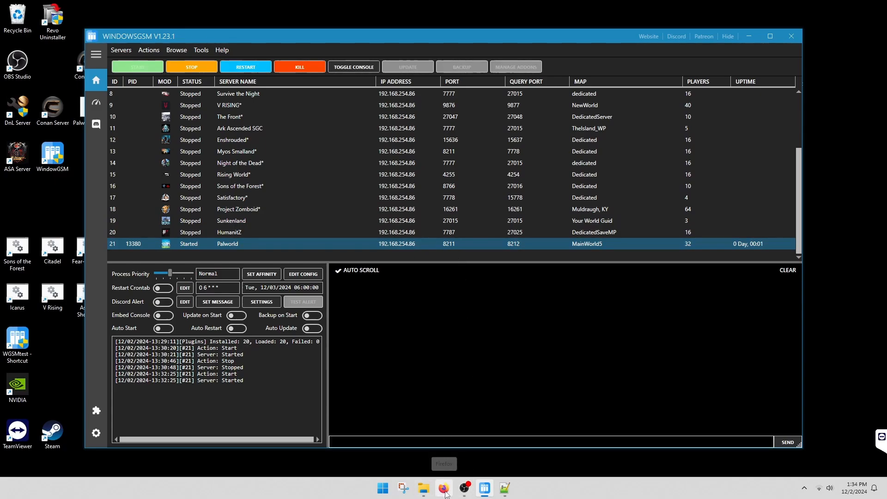
View the makeyourownserver.com Palworld guide in Firefox, scrolled to its Special Circumstances section
{"action": "left_click", "coordinate": [442, 488]}
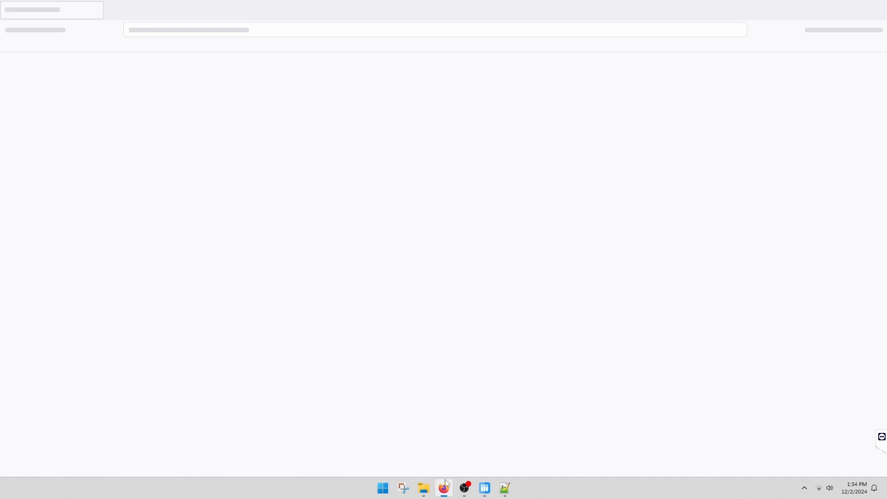
{"action": "left_click", "coordinate": [443, 488]}
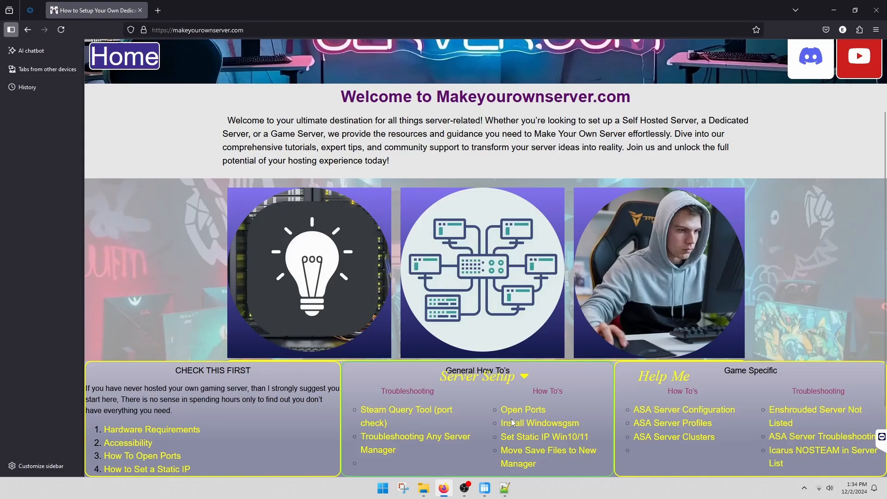
{"action": "scroll", "scroll_direction": "down", "scroll_amount": 3}
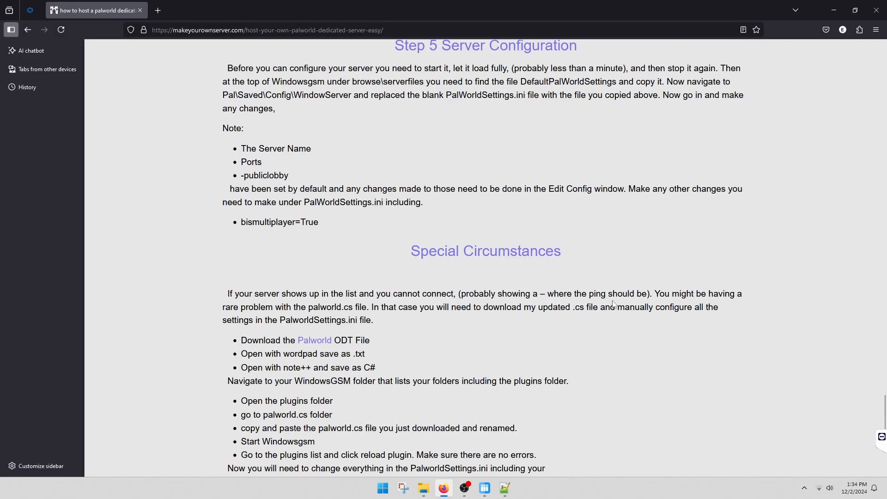
{"action": "scroll", "scroll_direction": "down", "scroll_amount": 3}
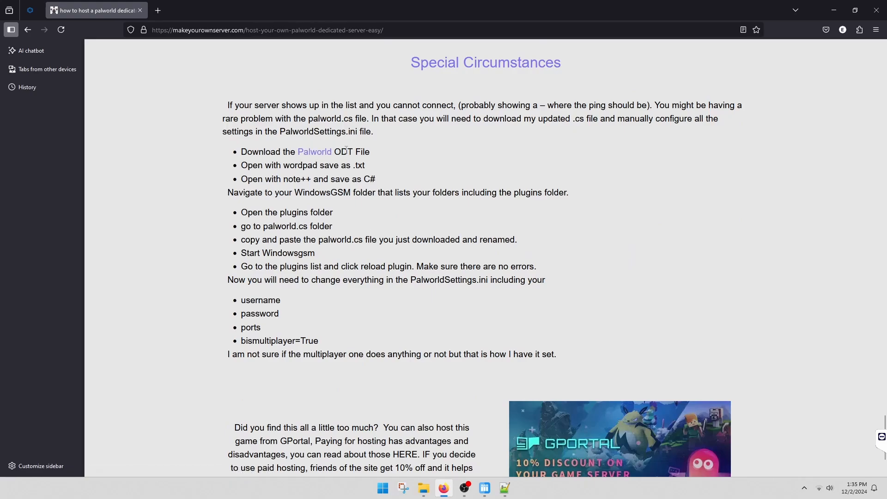
{"action": "mouse_move", "coordinate": [377, 171]}
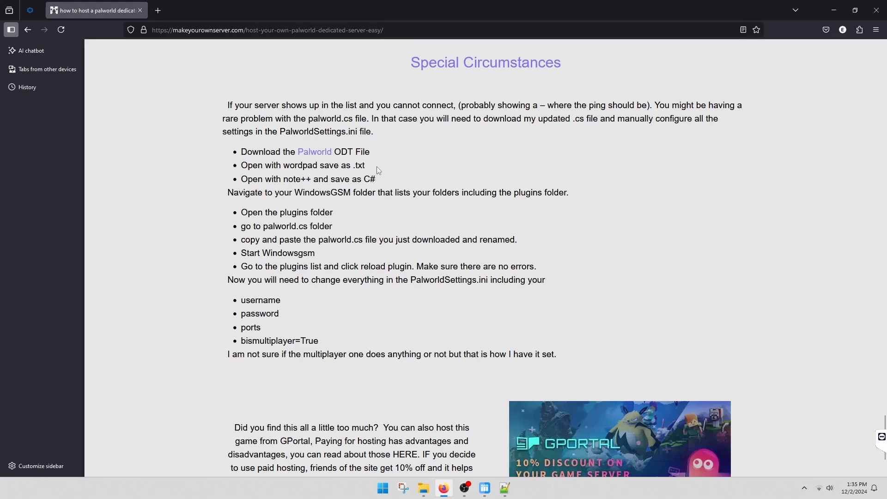
{"action": "mouse_move", "coordinate": [304, 179]}
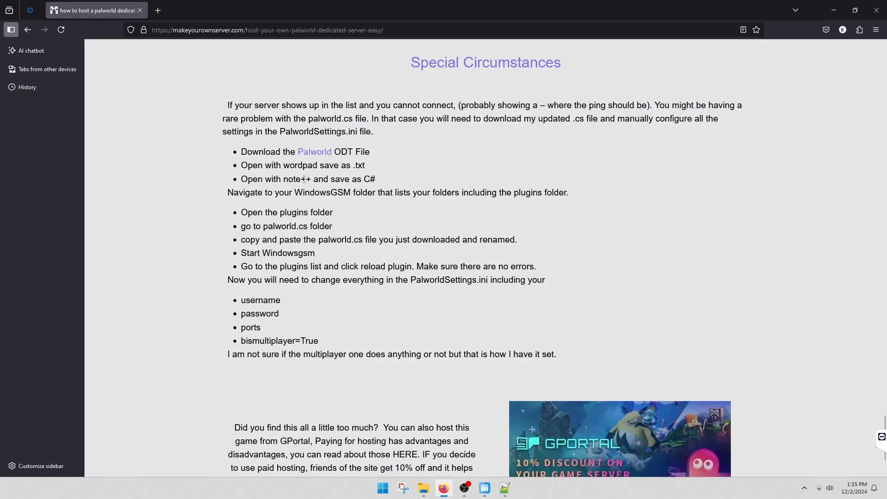
{"action": "mouse_move", "coordinate": [379, 182]}
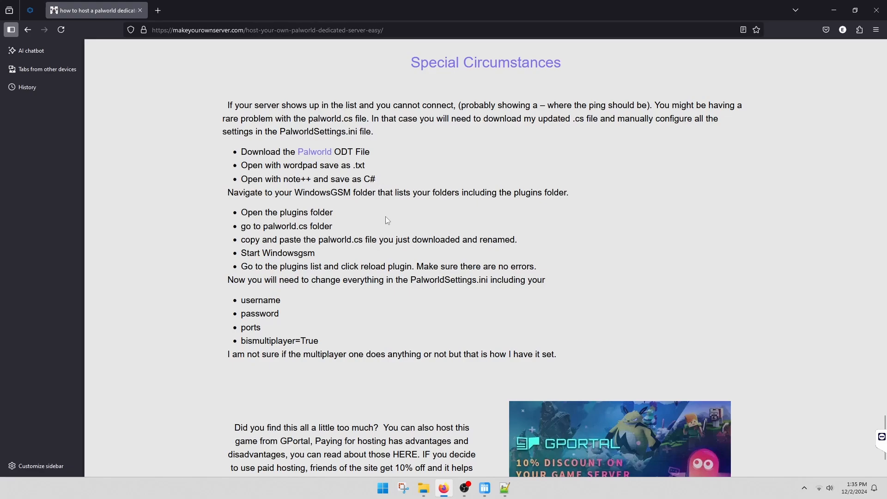
{"action": "mouse_move", "coordinate": [834, 9]}
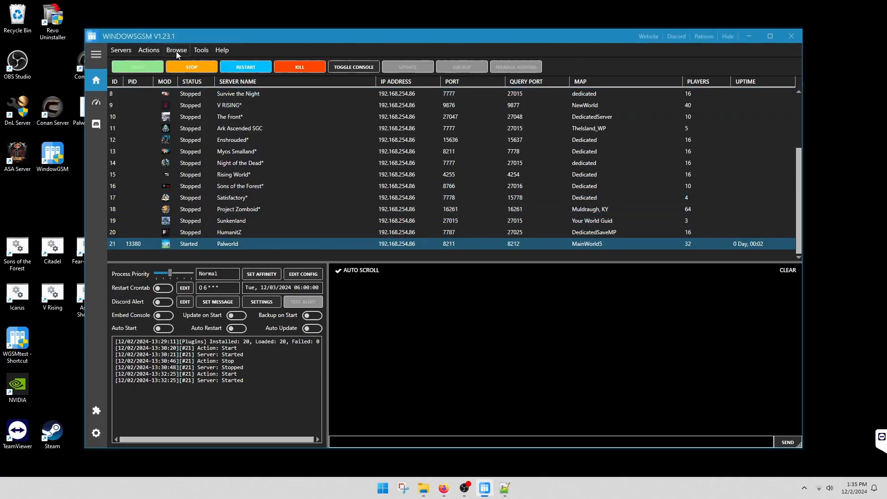
Open the Palworld server files folder and go up to the main WindowsGSM folder
{"action": "left_click", "coordinate": [176, 50]}
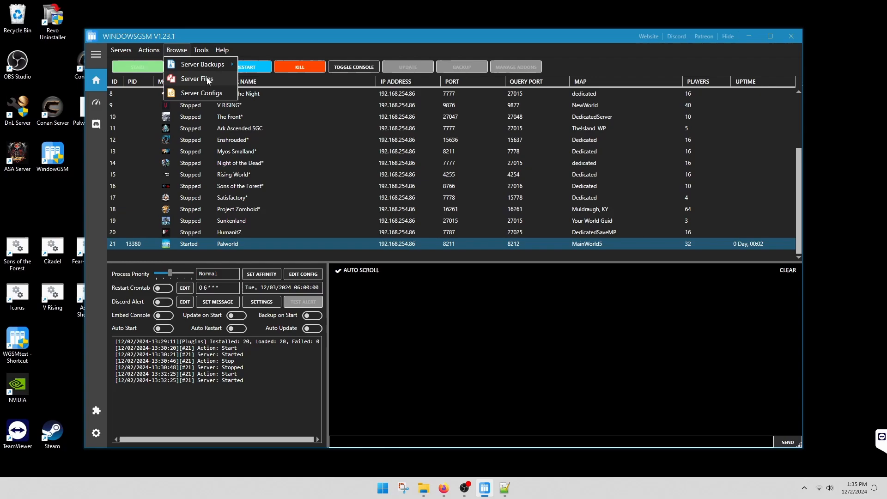
{"action": "left_click", "coordinate": [197, 78]}
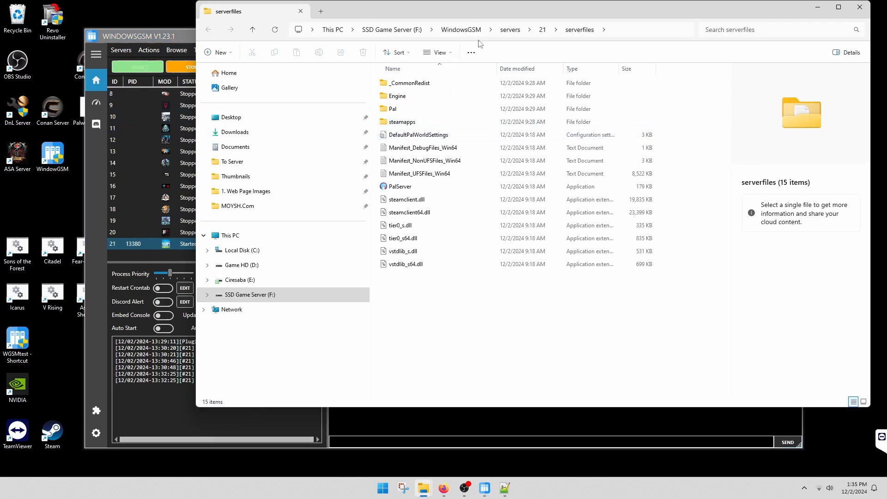
{"action": "left_click", "coordinate": [461, 29]}
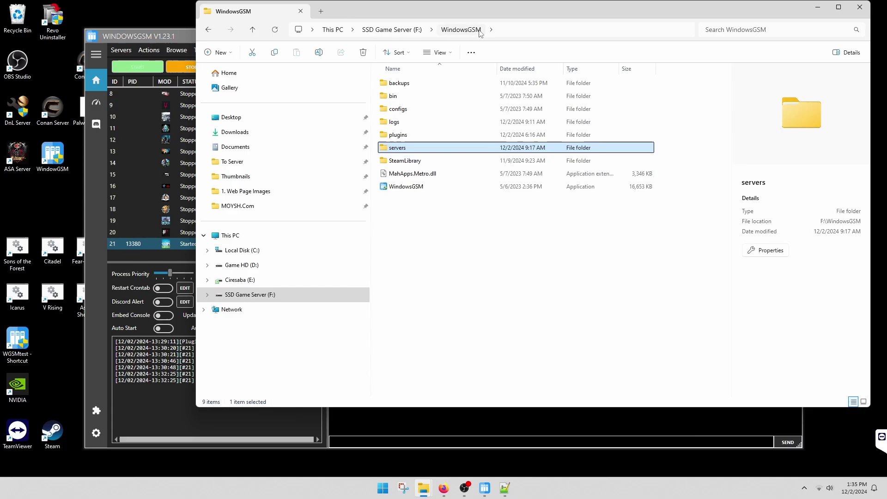
{"action": "left_click", "coordinate": [399, 135]}
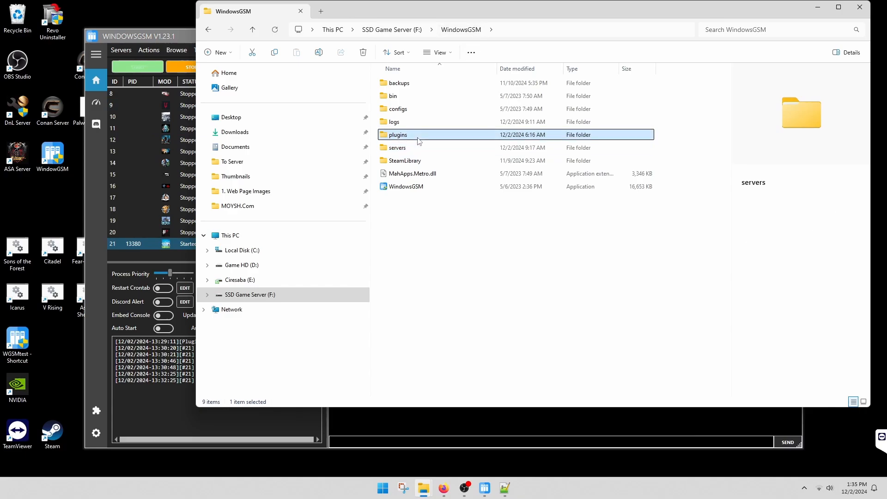
Browse into plugins > Palworld.cs to inspect its files, then return to the WindowsGSM folder
{"action": "double_click", "coordinate": [399, 135]}
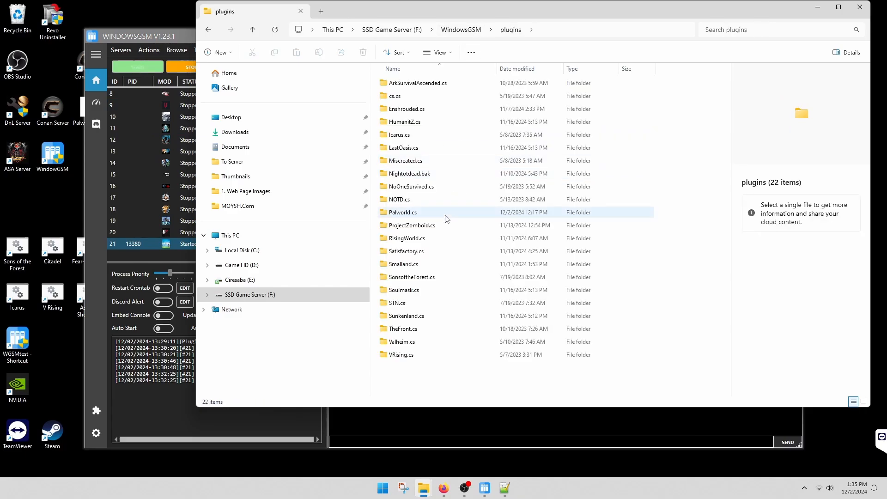
{"action": "double_click", "coordinate": [402, 213]}
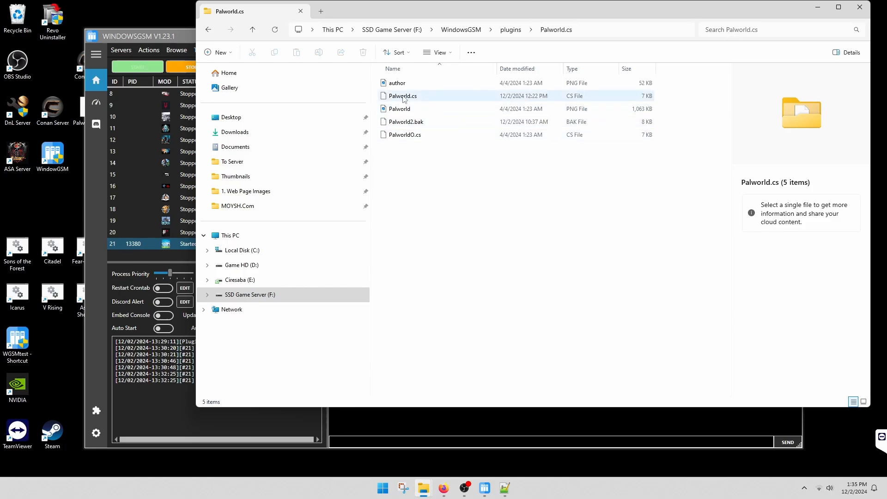
{"action": "mouse_move", "coordinate": [427, 98]}
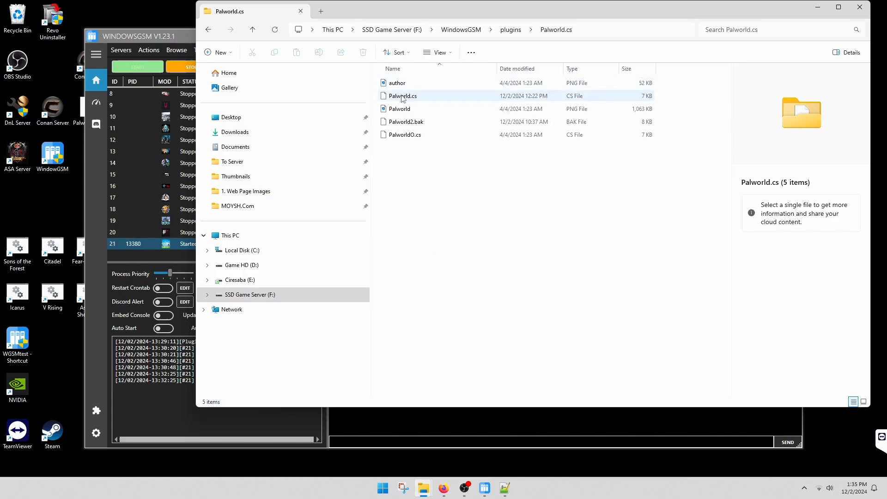
{"action": "mouse_move", "coordinate": [402, 97]}
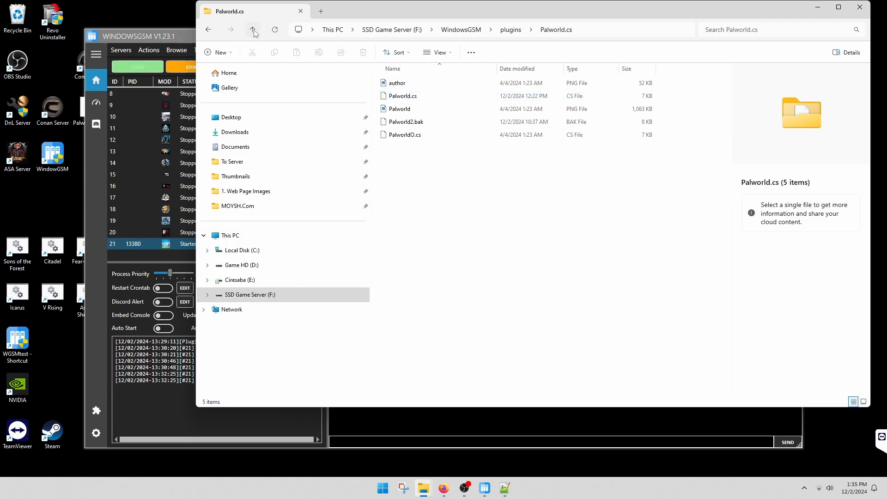
{"action": "left_click", "coordinate": [252, 28]}
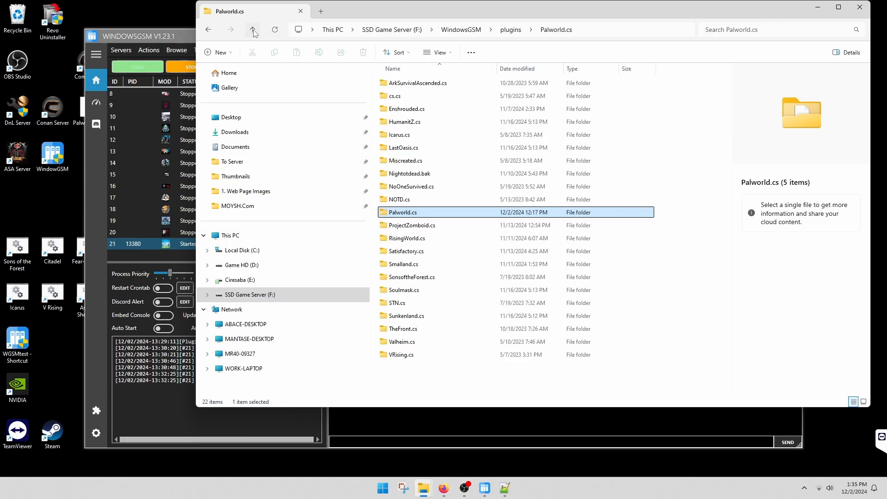
{"action": "left_click", "coordinate": [252, 29]}
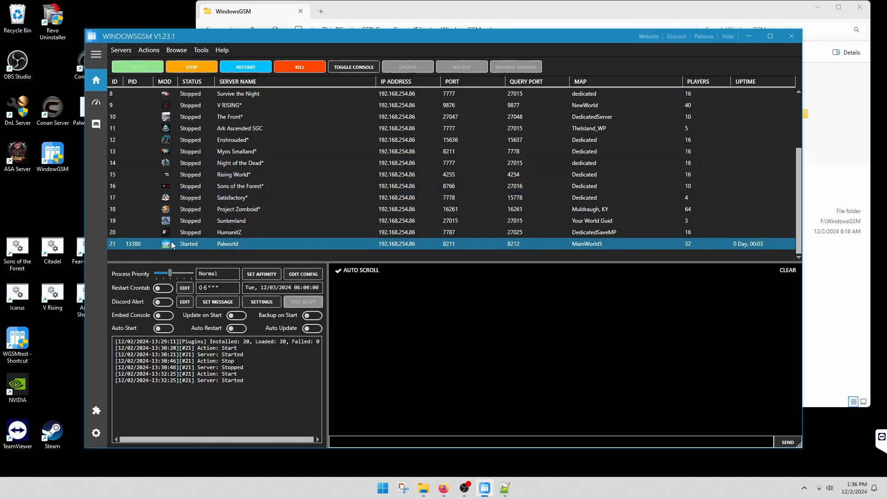
Stop the running Palworld server and minimize the File Explorer window
{"action": "left_click", "coordinate": [191, 66]}
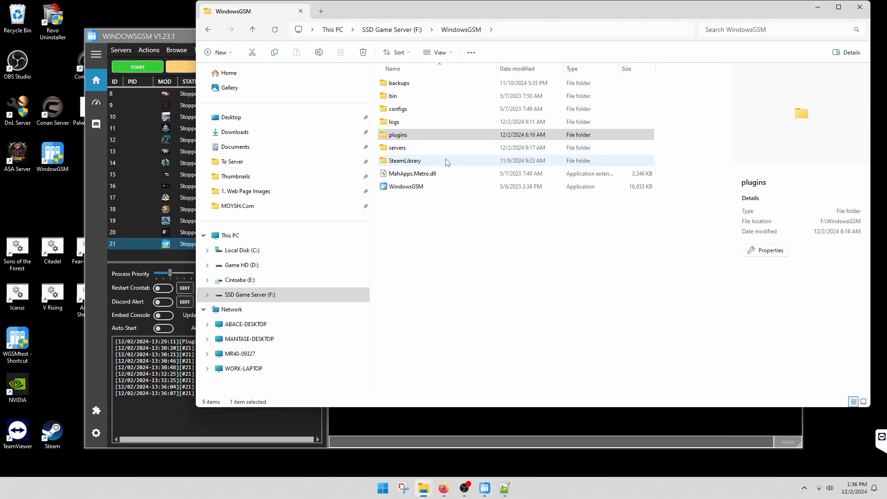
{"action": "left_click", "coordinate": [400, 135]}
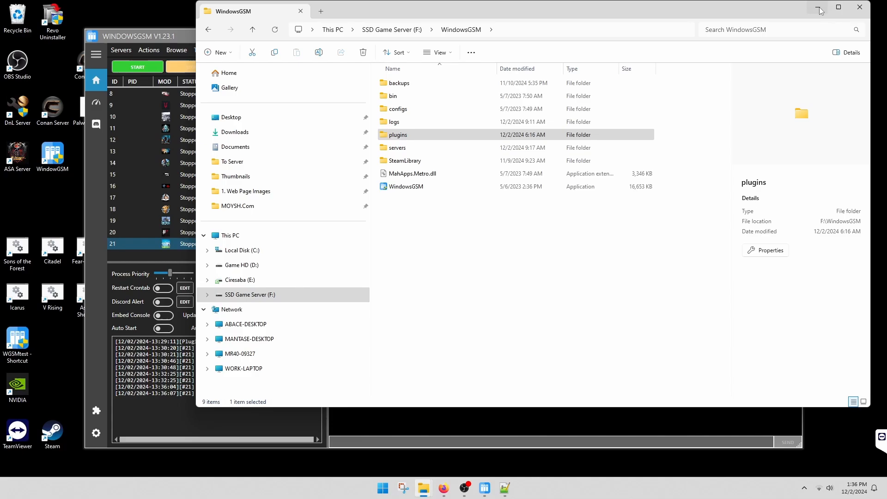
{"action": "left_click", "coordinate": [857, 8]}
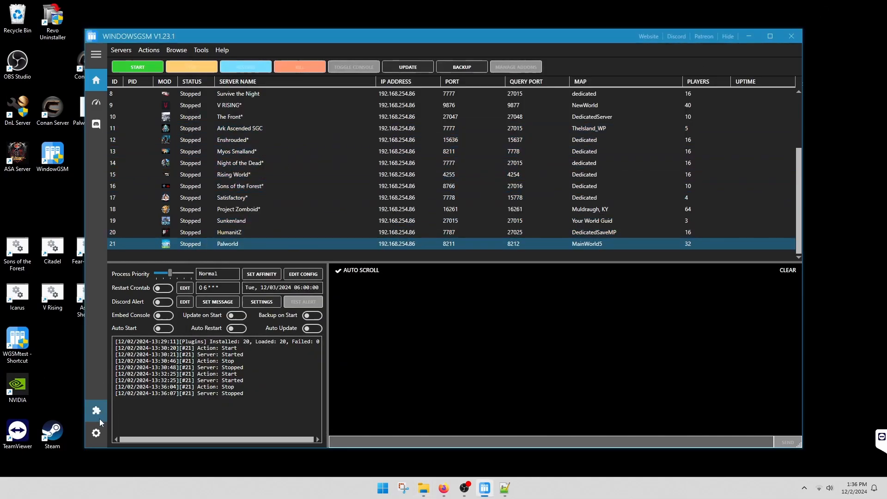
Reload all plugins from the Plugins panel so 20 load with none failed, then close the panel
{"action": "left_click", "coordinate": [96, 410]}
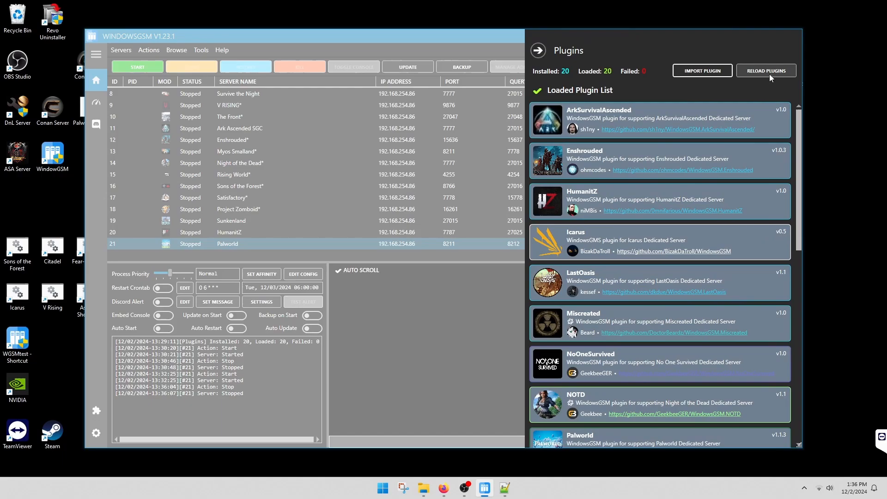
{"action": "left_click", "coordinate": [766, 70]}
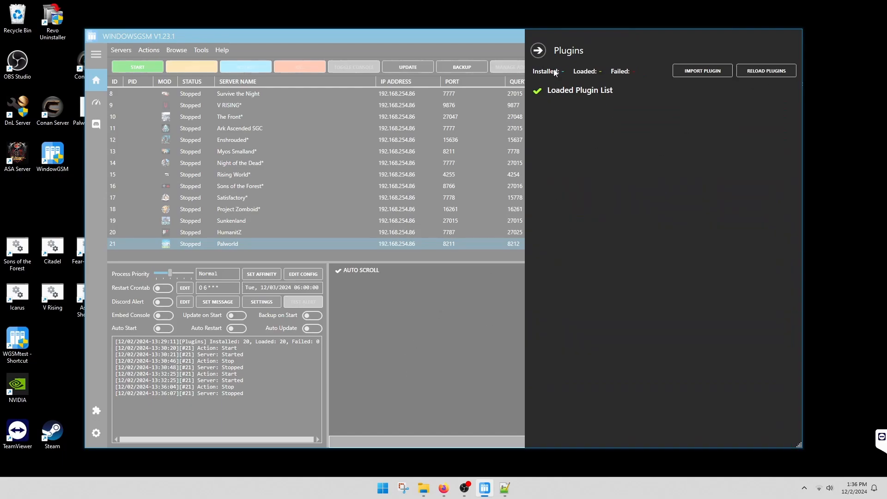
{"action": "mouse_move", "coordinate": [589, 77]}
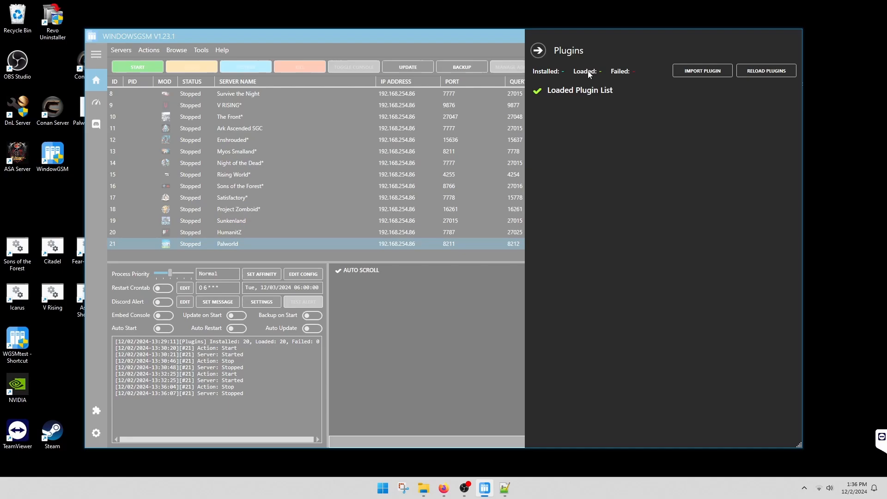
{"action": "mouse_move", "coordinate": [636, 82]}
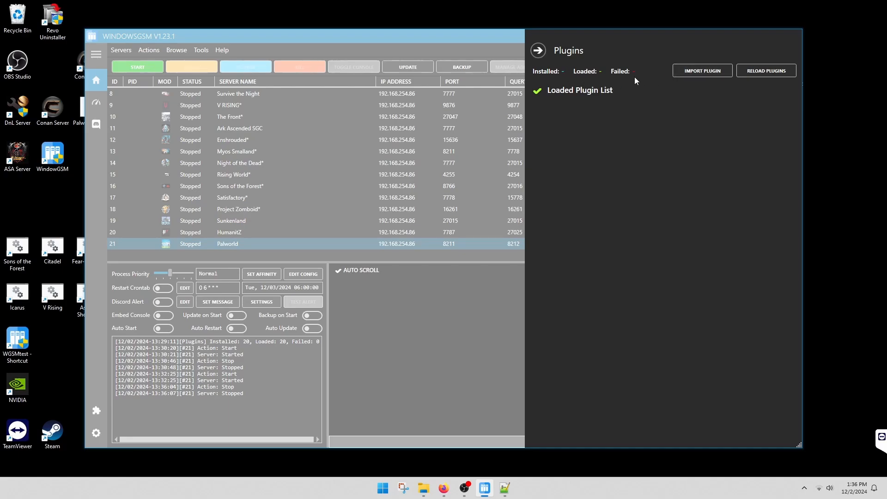
{"action": "left_click", "coordinate": [766, 70]}
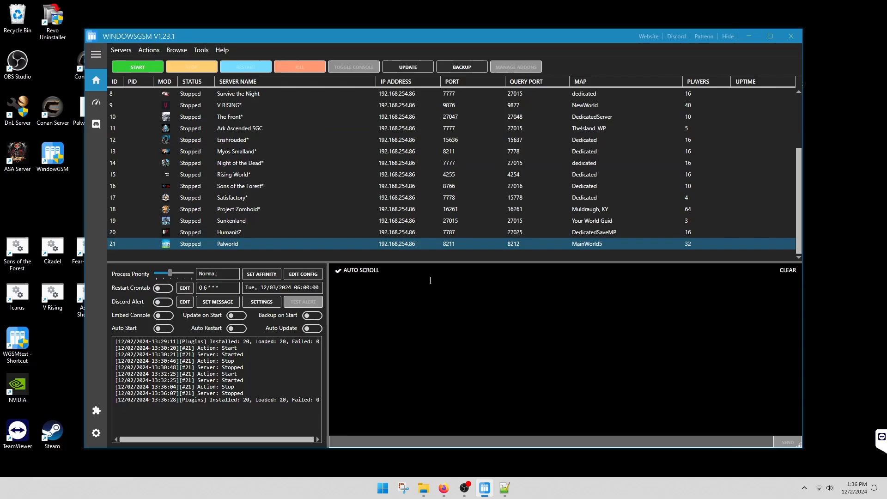
Browse the Palworld server files from WindowsGSM and go into the Pal, Saved folders
{"action": "left_click", "coordinate": [176, 50]}
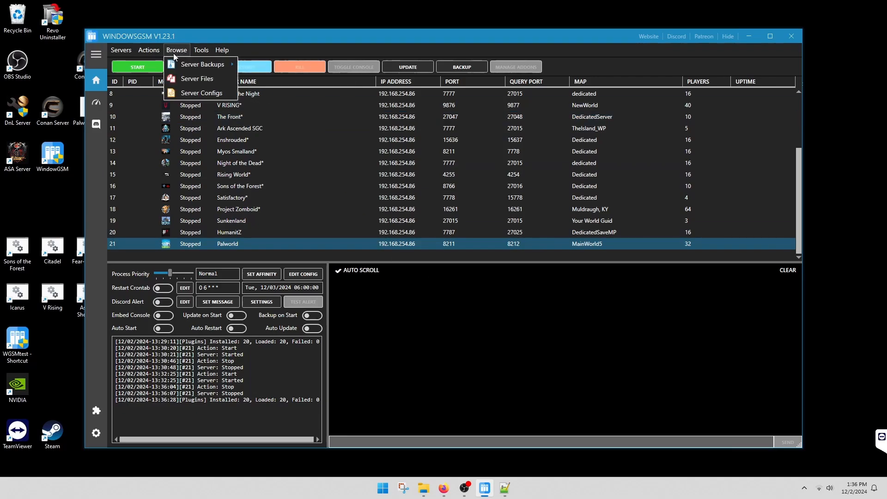
{"action": "left_click", "coordinate": [197, 78]}
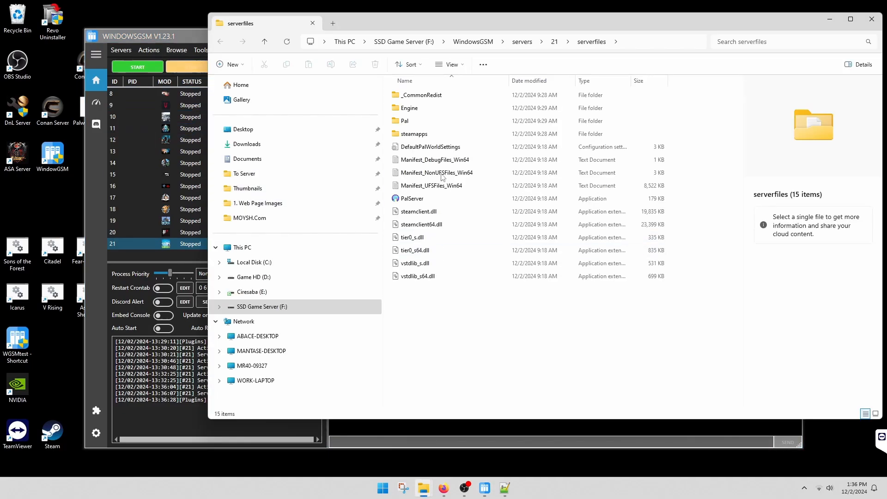
{"action": "double_click", "coordinate": [405, 121]}
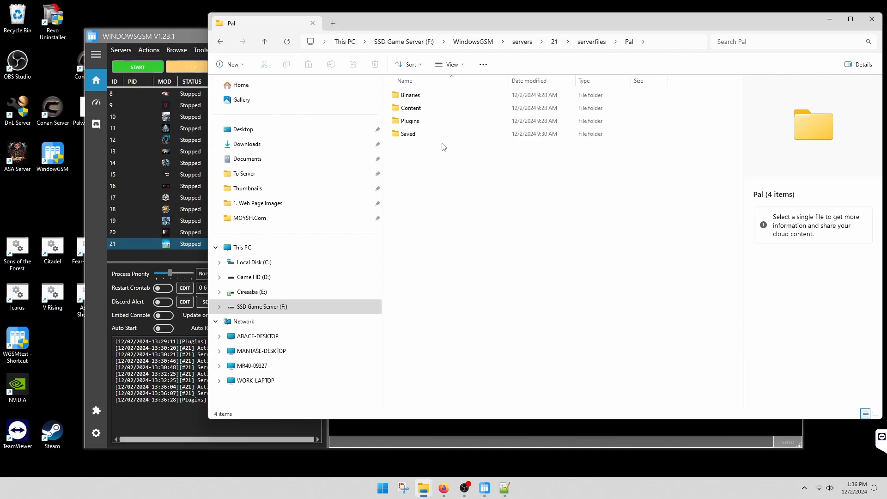
{"action": "double_click", "coordinate": [410, 120]}
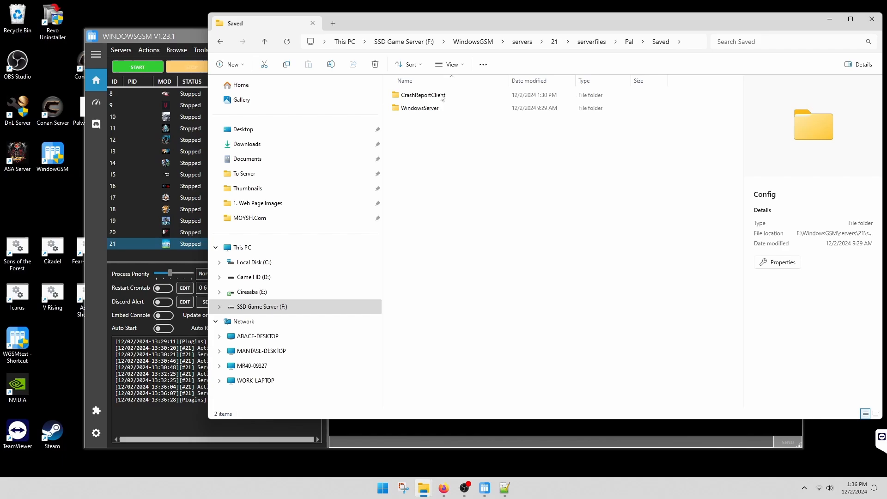
Continue into Config, WindowsServer and open PalWorldSettings in the text editor
{"action": "double_click", "coordinate": [422, 94]}
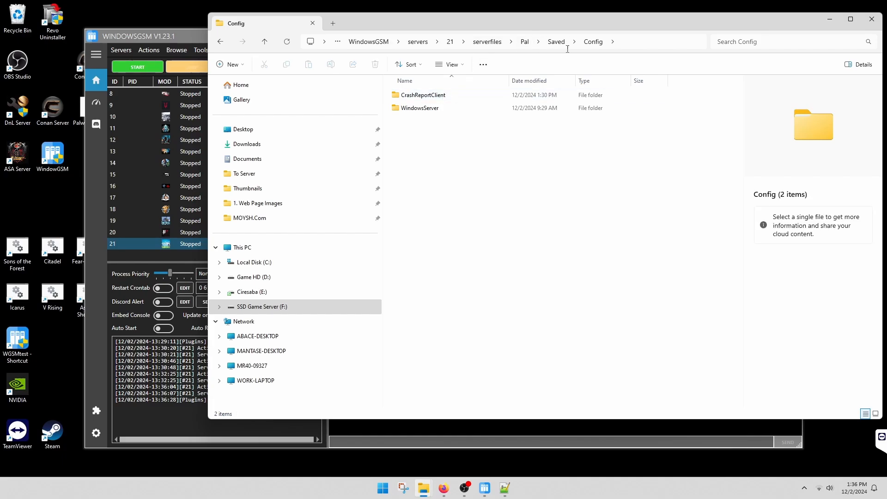
{"action": "double_click", "coordinate": [419, 107]}
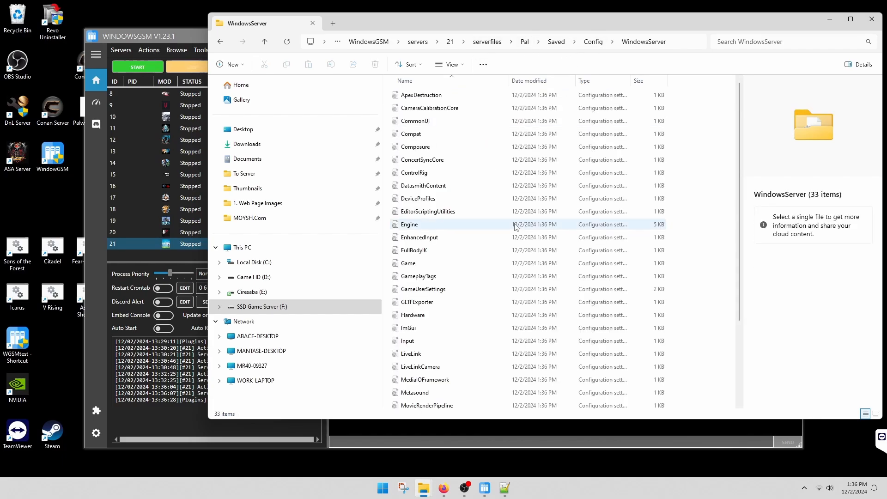
{"action": "left_click", "coordinate": [422, 326]}
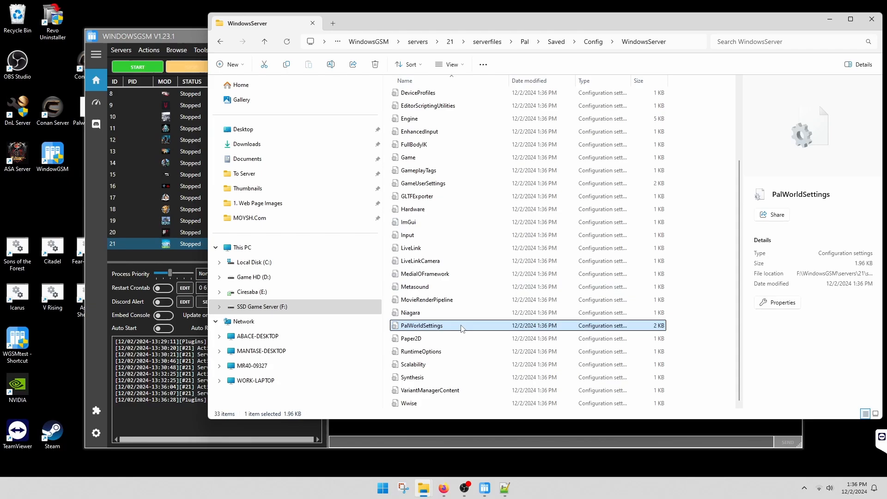
{"action": "double_click", "coordinate": [422, 325]}
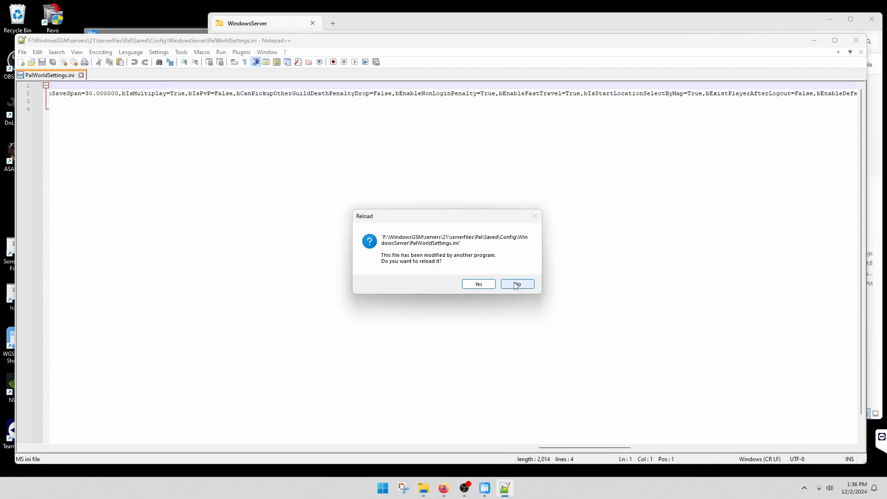
Decline the reload prompt and review ServerName Myos Palworld, description and PublicPort 8211 on line 2
{"action": "left_click", "coordinate": [518, 284]}
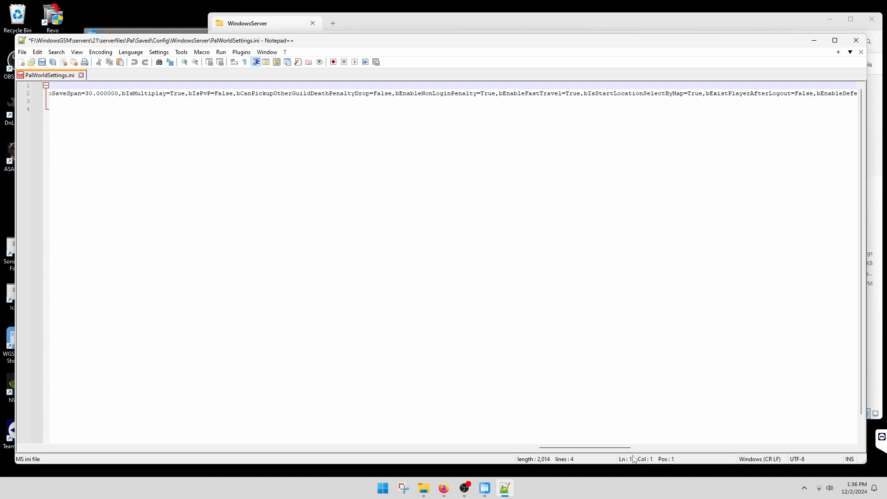
{"action": "scroll", "scroll_direction": "right", "scroll_amount": 3}
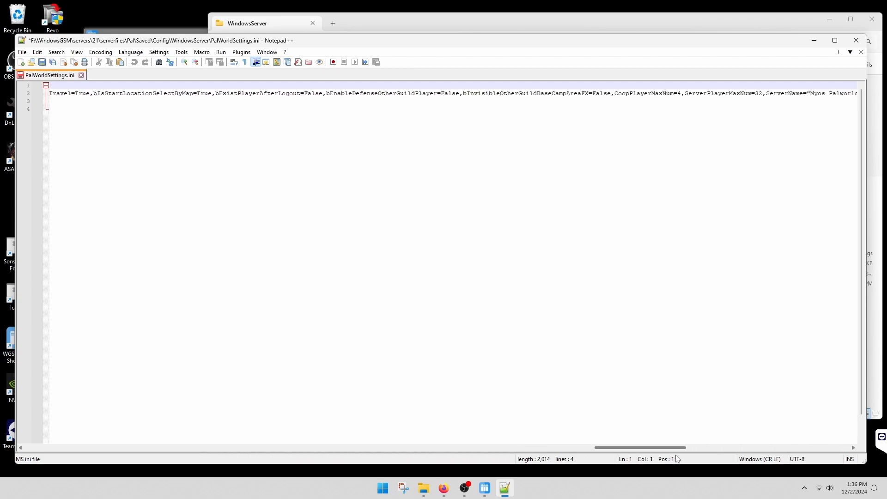
{"action": "scroll", "scroll_direction": "right", "scroll_amount": 3}
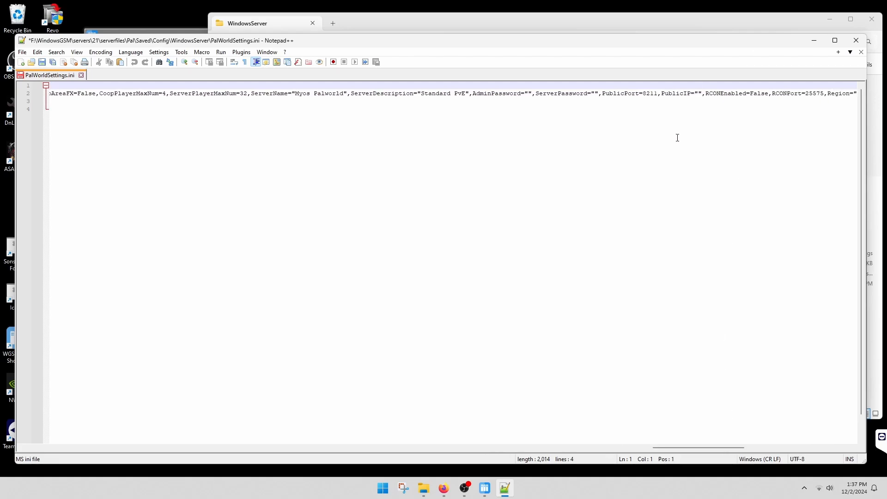
{"action": "mouse_move", "coordinate": [709, 444]}
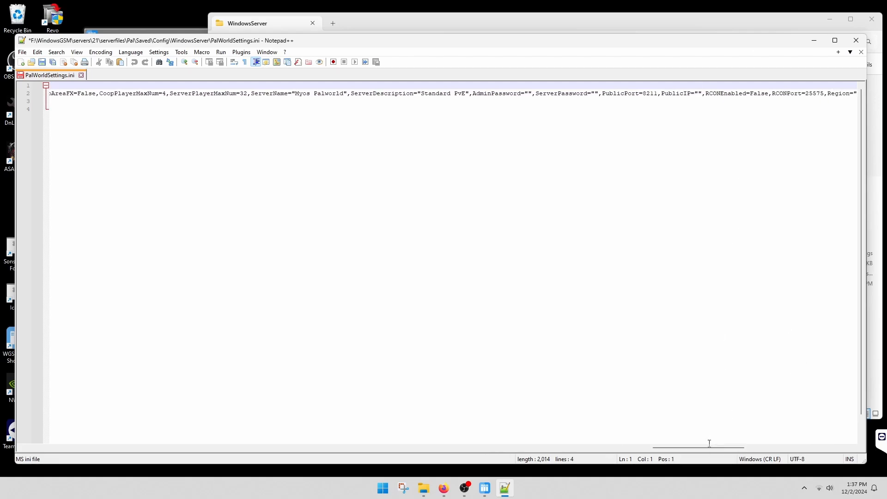
{"action": "scroll", "scroll_direction": "left", "scroll_amount": 3}
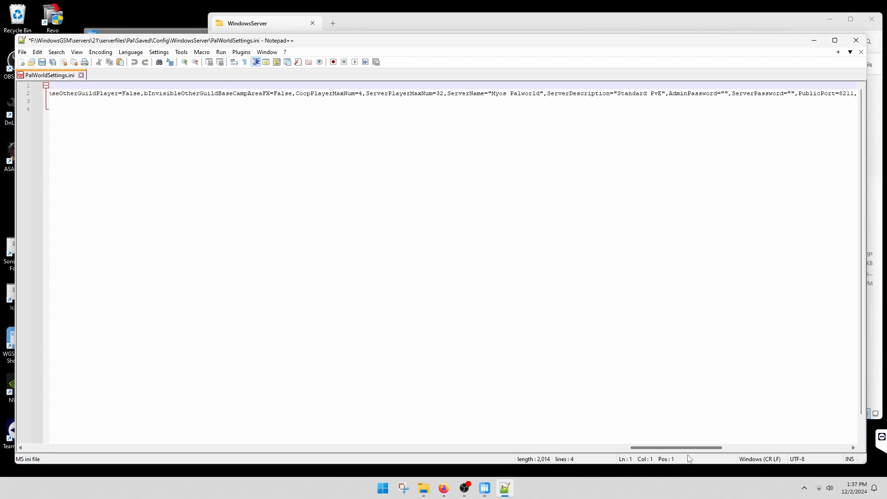
{"action": "scroll", "scroll_direction": "left", "scroll_amount": 3}
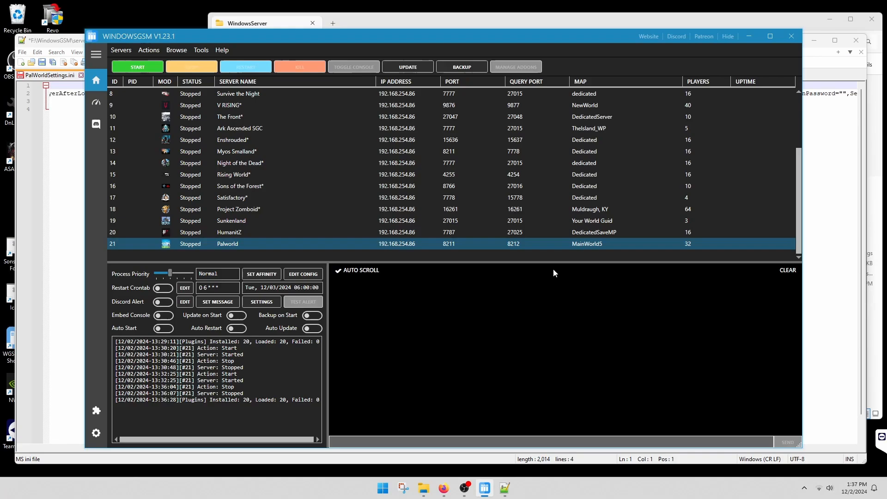
{"action": "left_click", "coordinate": [304, 273]}
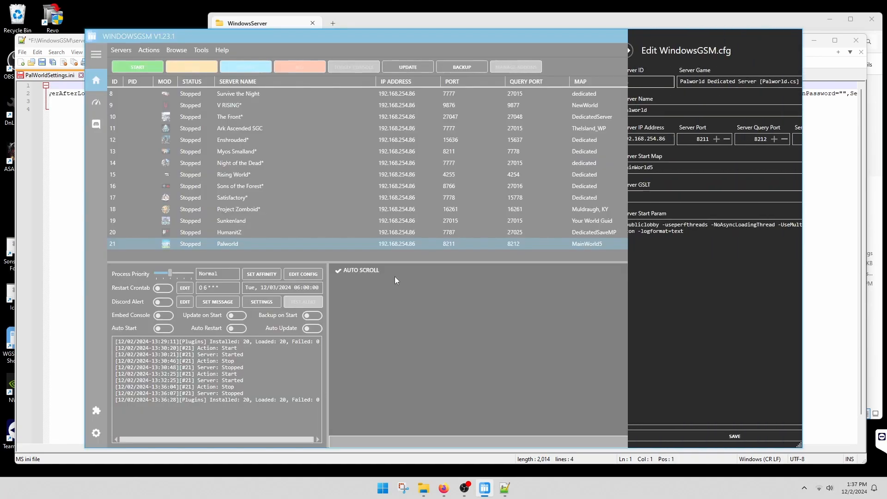
{"action": "left_click", "coordinate": [569, 51]}
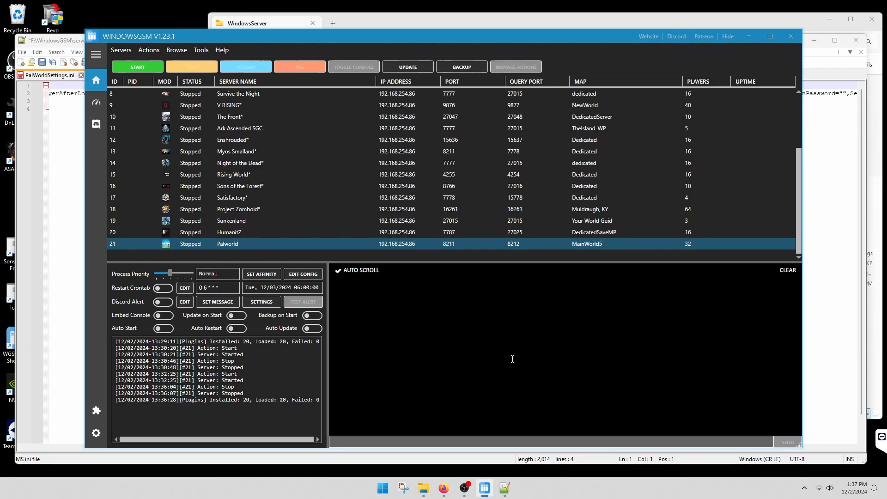
{"action": "mouse_move", "coordinate": [372, 318]}
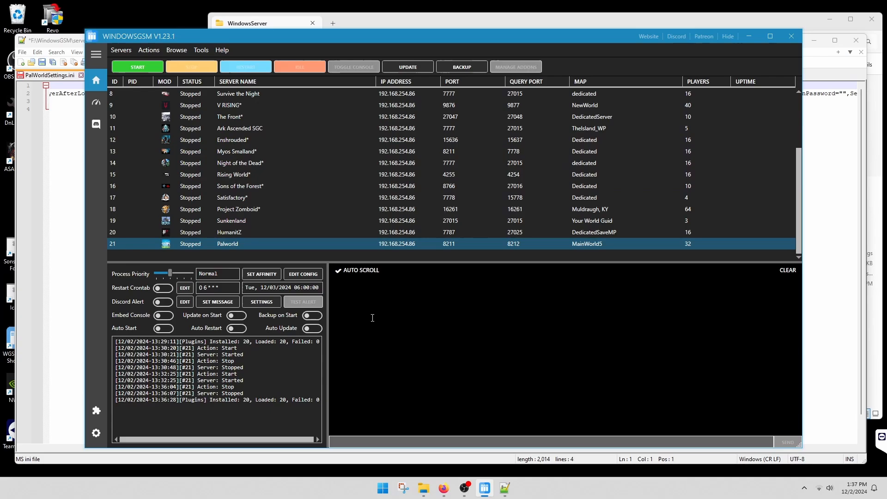
{"action": "mouse_move", "coordinate": [231, 250]}
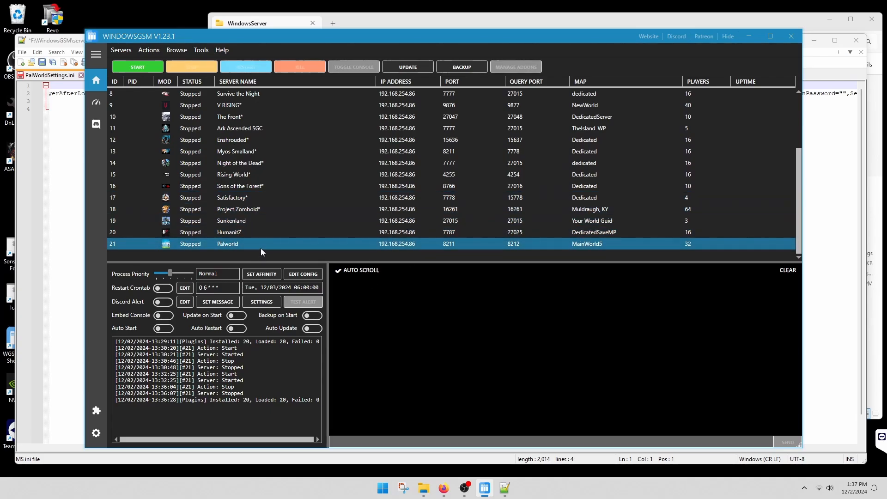
{"action": "left_click", "coordinate": [137, 67]}
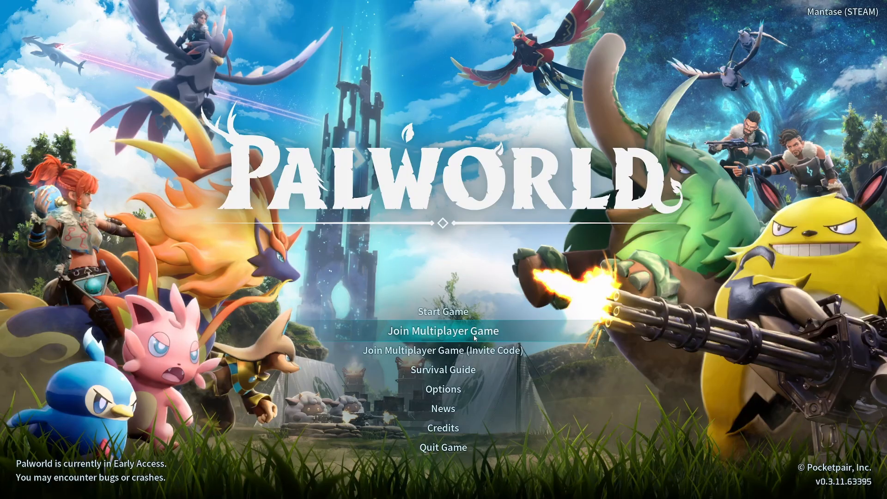
Show the Community Servers list in Join Multiplayer Game, sorted by Days (Ascending)
{"action": "left_click", "coordinate": [442, 331]}
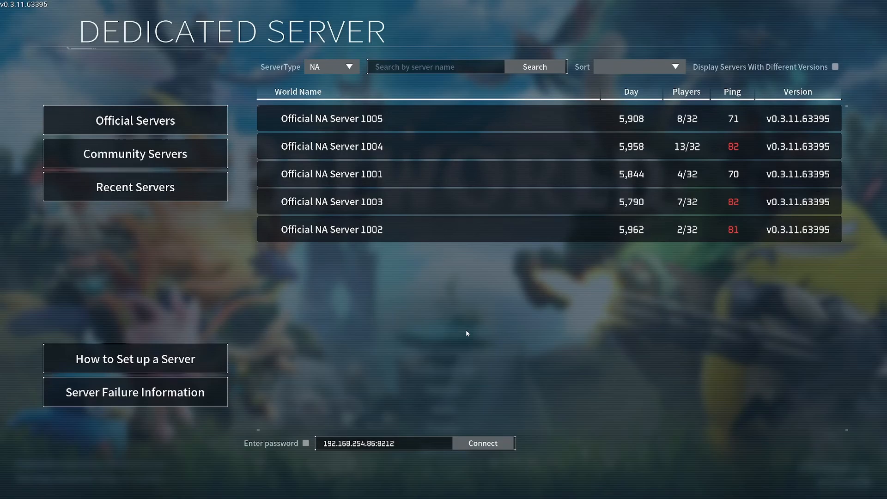
{"action": "left_click", "coordinate": [135, 153]}
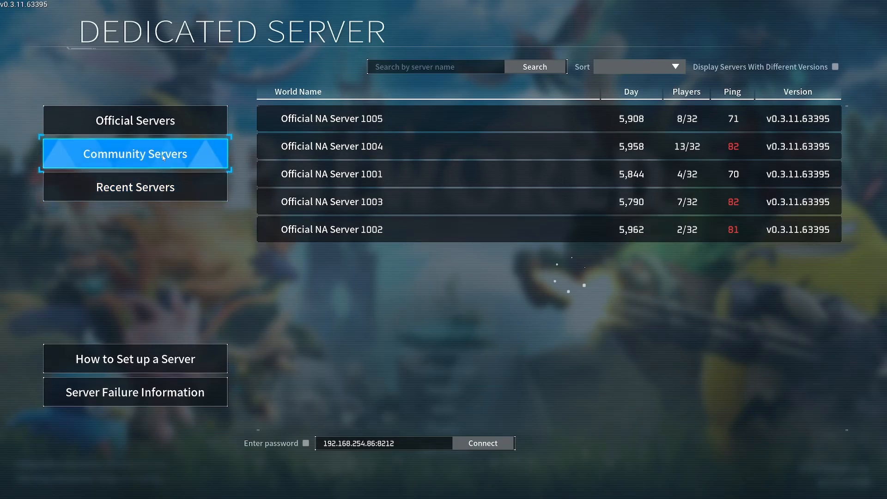
{"action": "left_click", "coordinate": [134, 154]}
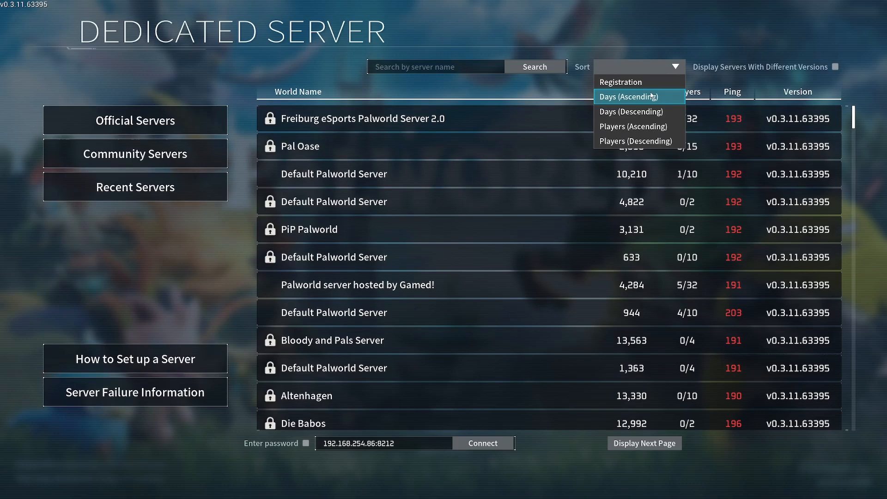
{"action": "left_click", "coordinate": [633, 97]}
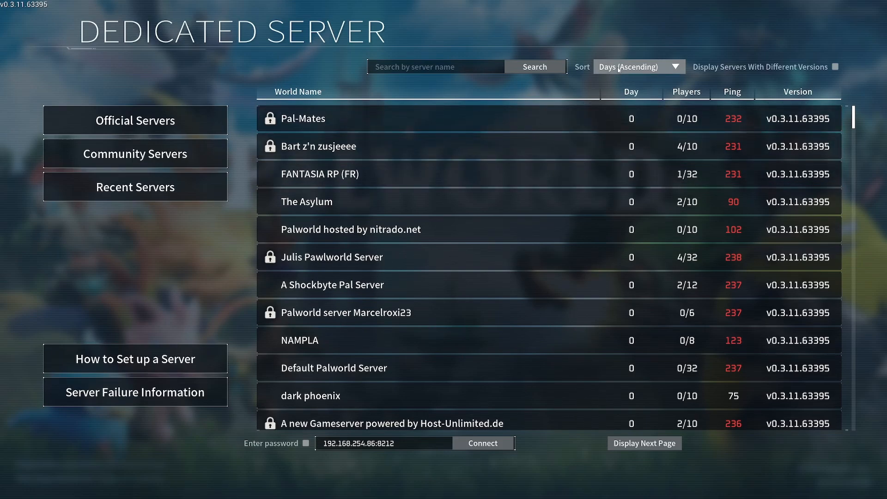
Scroll the day-sorted list down to the Myos Palworld entry showing ping 62 and 0/32 players
{"action": "scroll", "scroll_direction": "down", "scroll_amount": 3}
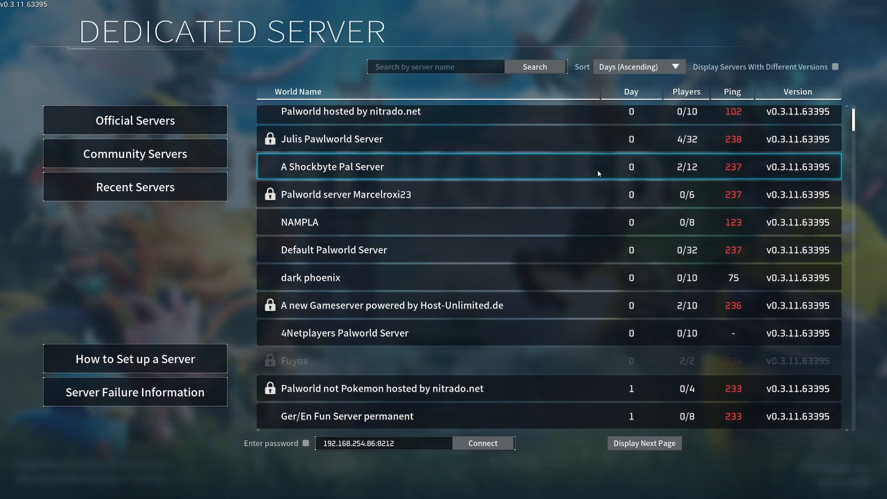
{"action": "scroll", "scroll_direction": "down", "scroll_amount": 3}
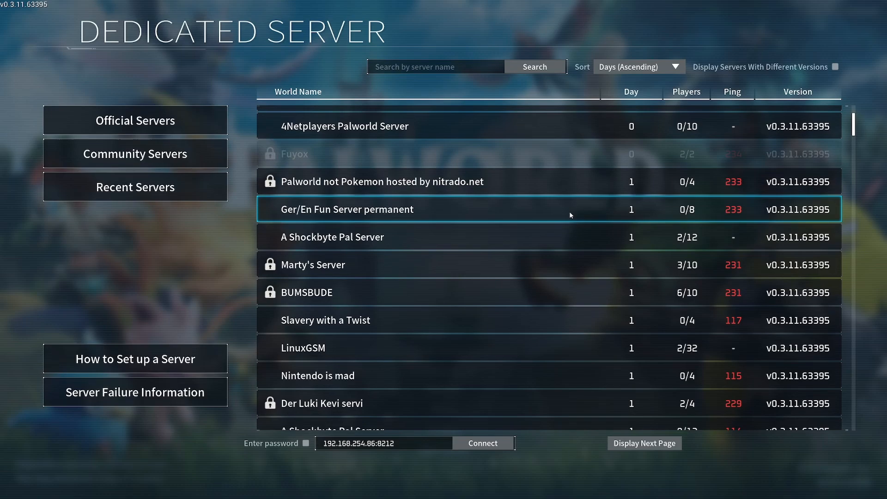
{"action": "scroll", "scroll_direction": "down", "scroll_amount": 3}
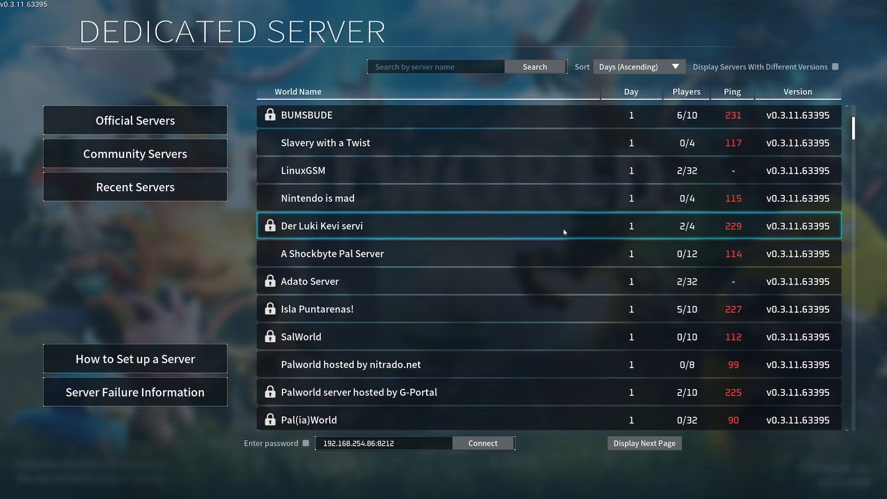
{"action": "scroll", "scroll_direction": "down", "scroll_amount": 3}
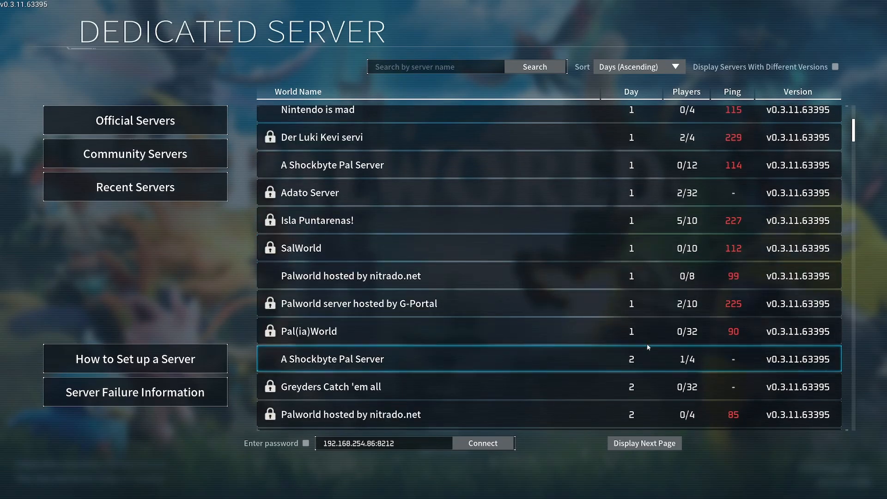
{"action": "scroll", "scroll_direction": "down", "scroll_amount": 3}
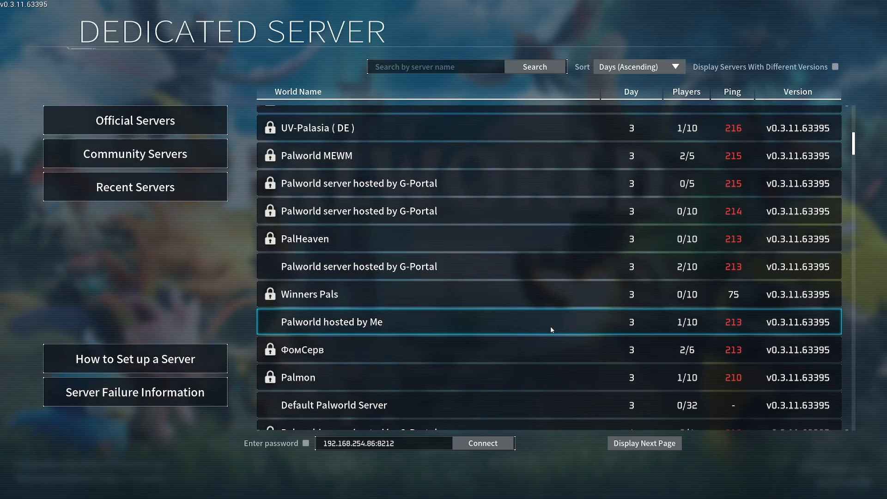
{"action": "scroll", "scroll_direction": "down", "scroll_amount": 3}
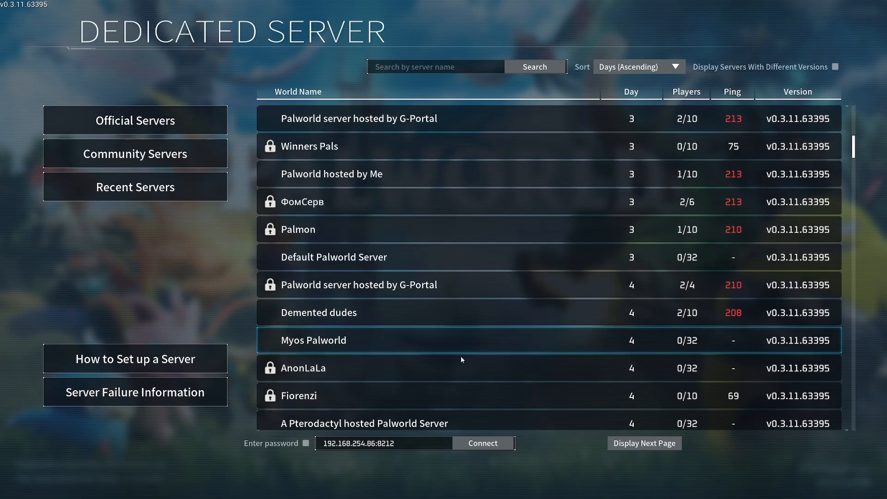
{"action": "mouse_move", "coordinate": [732, 352]}
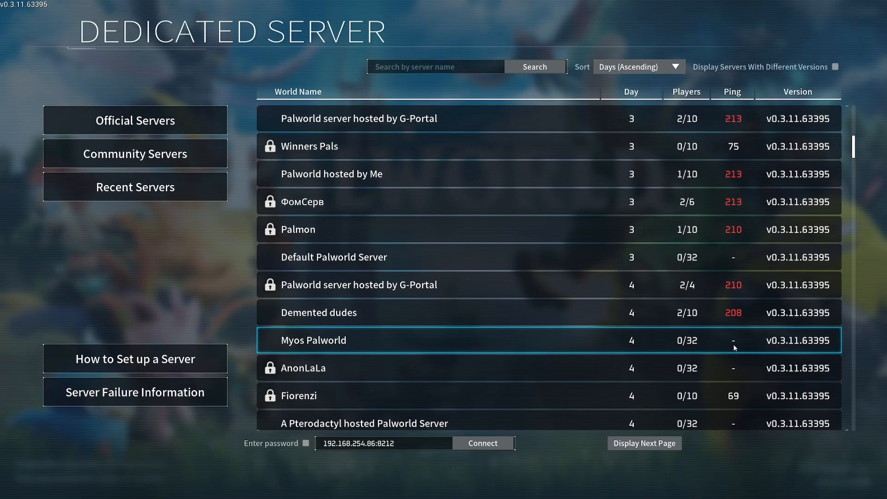
{"action": "scroll", "scroll_direction": "down", "scroll_amount": 3}
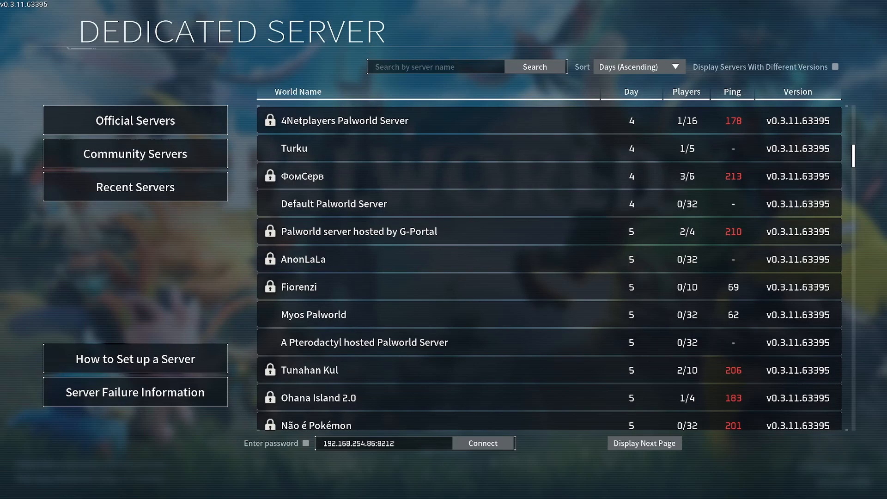
{"action": "left_click", "coordinate": [322, 287]}
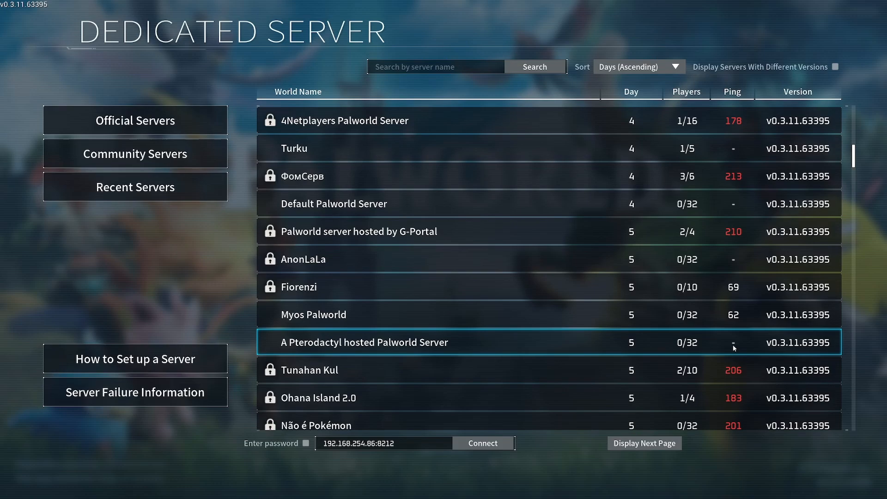
{"action": "mouse_move", "coordinate": [732, 324]}
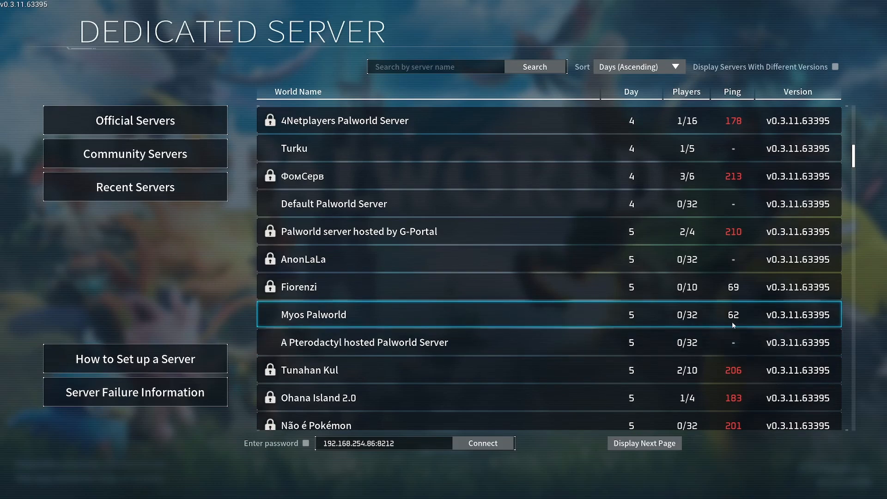
{"action": "mouse_move", "coordinate": [866, 347]}
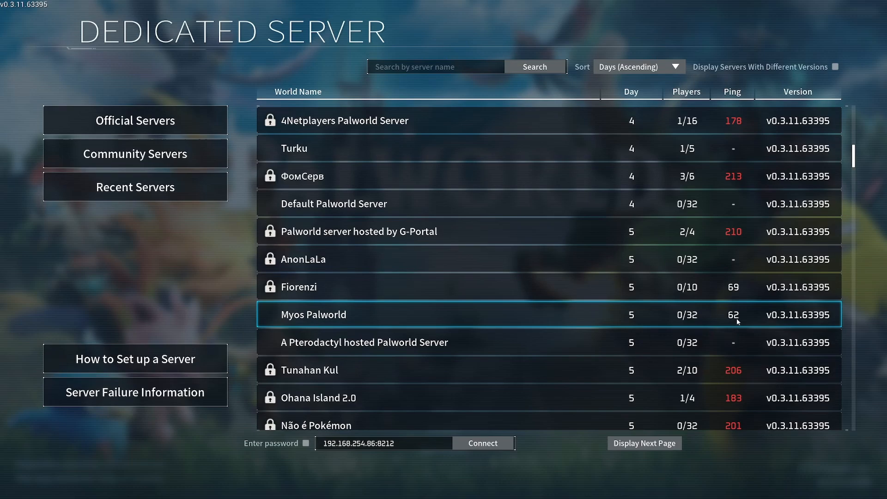
{"action": "mouse_move", "coordinate": [746, 314]}
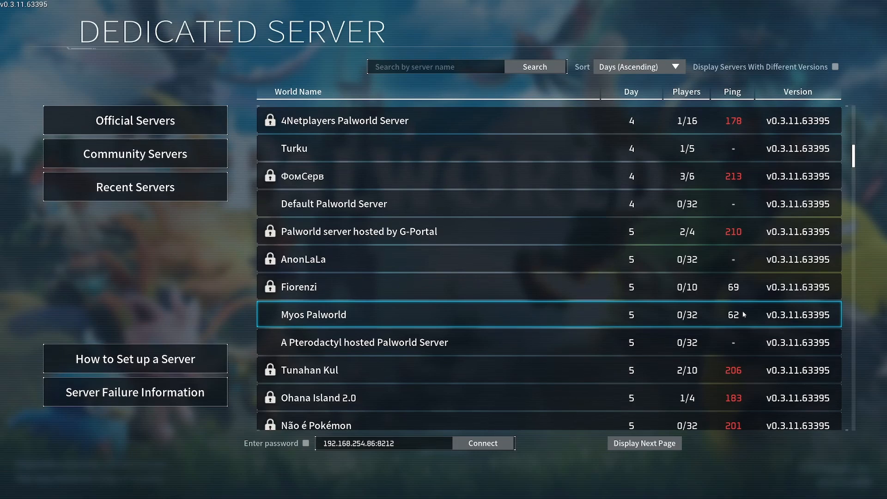
{"action": "mouse_move", "coordinate": [741, 321]}
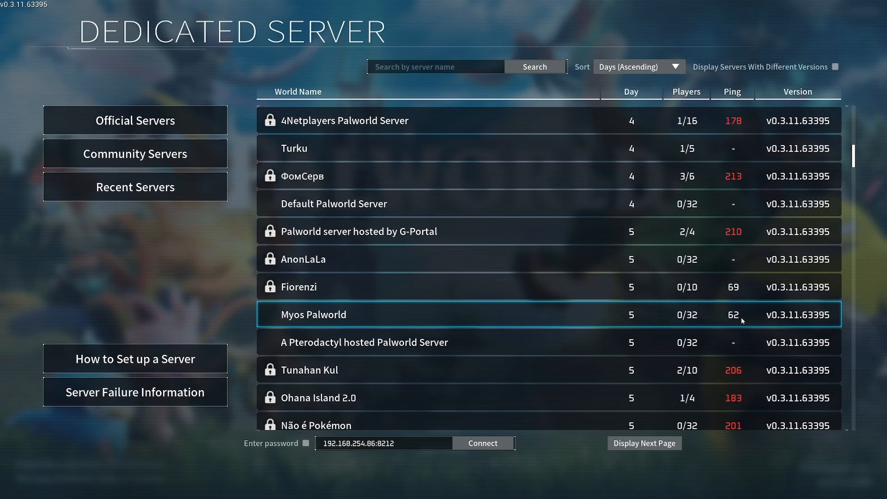
{"action": "mouse_move", "coordinate": [751, 312]}
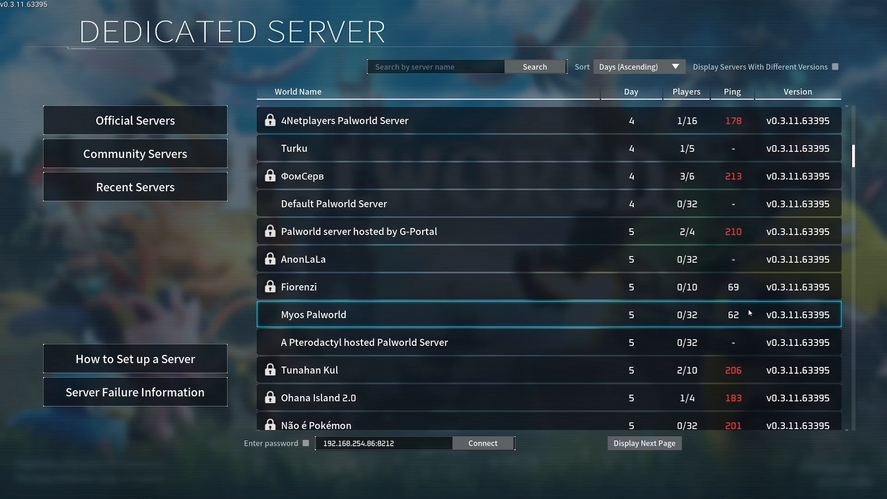
{"action": "mouse_move", "coordinate": [749, 318]}
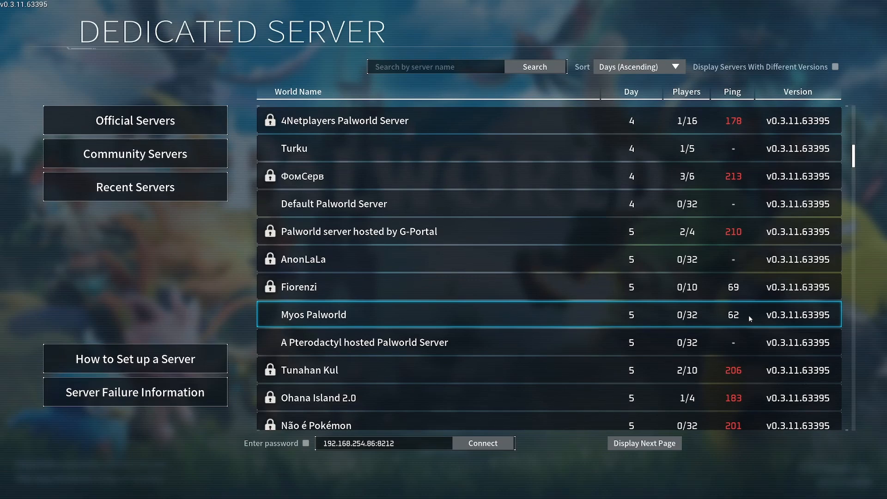
{"action": "mouse_move", "coordinate": [746, 324]}
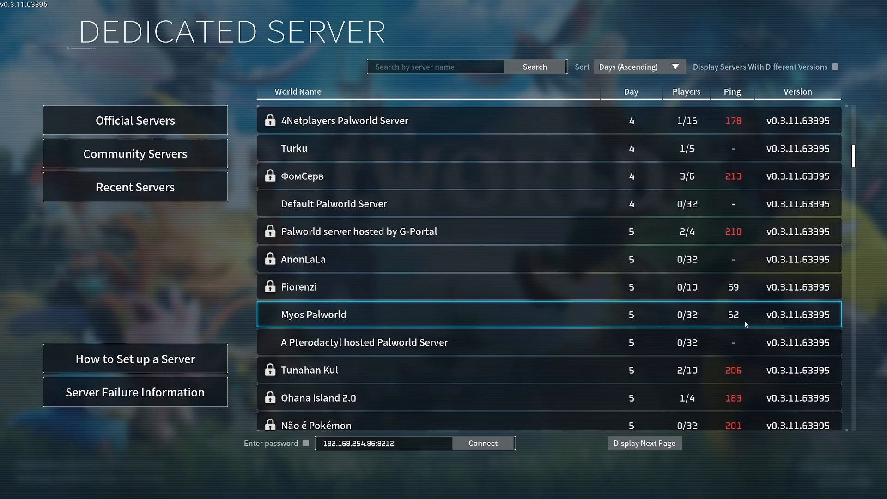